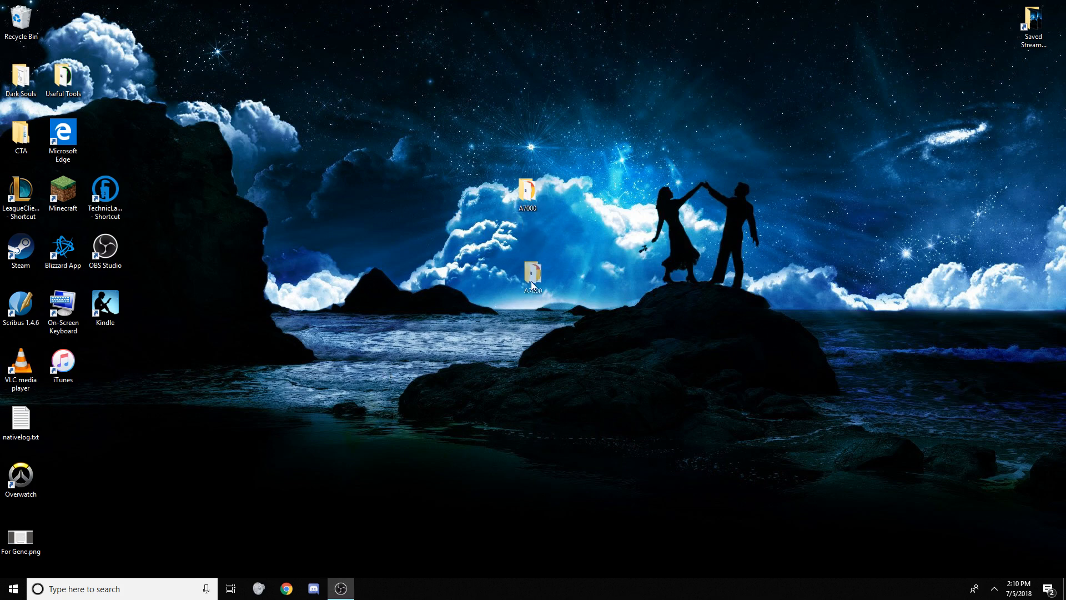
# Move the A7000 folder to mid-desktop and type 'discord' into search.
pyautogui.moveTo(527, 189); pyautogui.dragTo(527, 306)
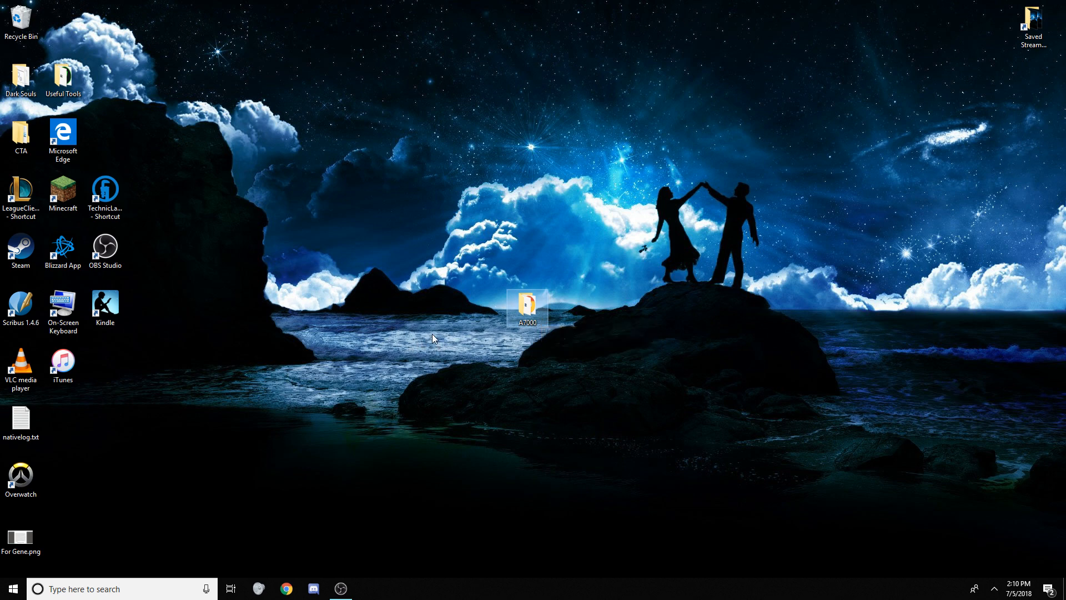
pyautogui.moveTo(502, 259)
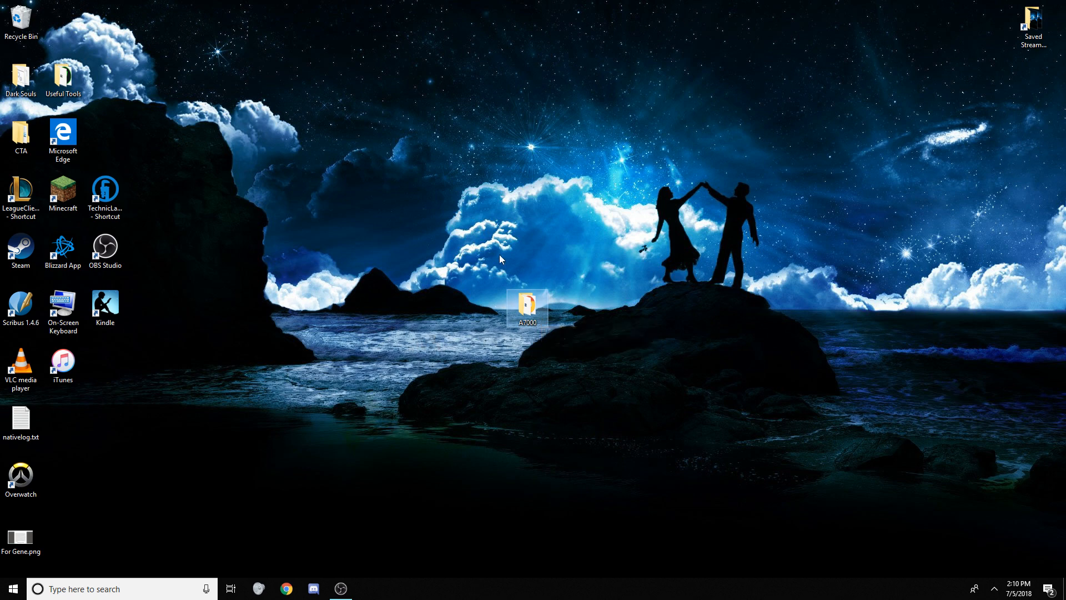
pyautogui.moveTo(629, 350)
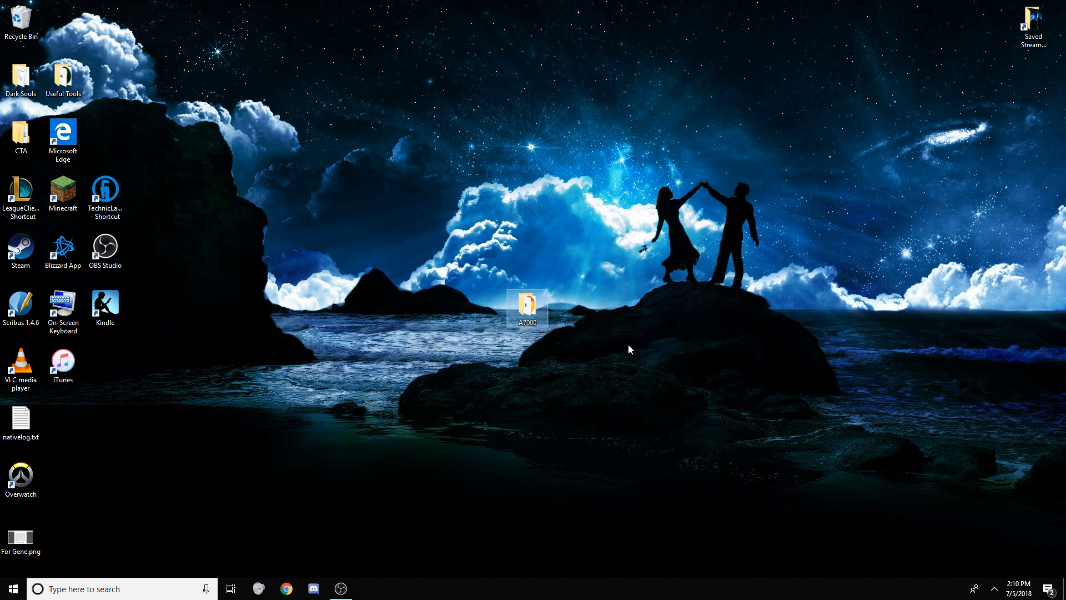
pyautogui.moveTo(498, 305)
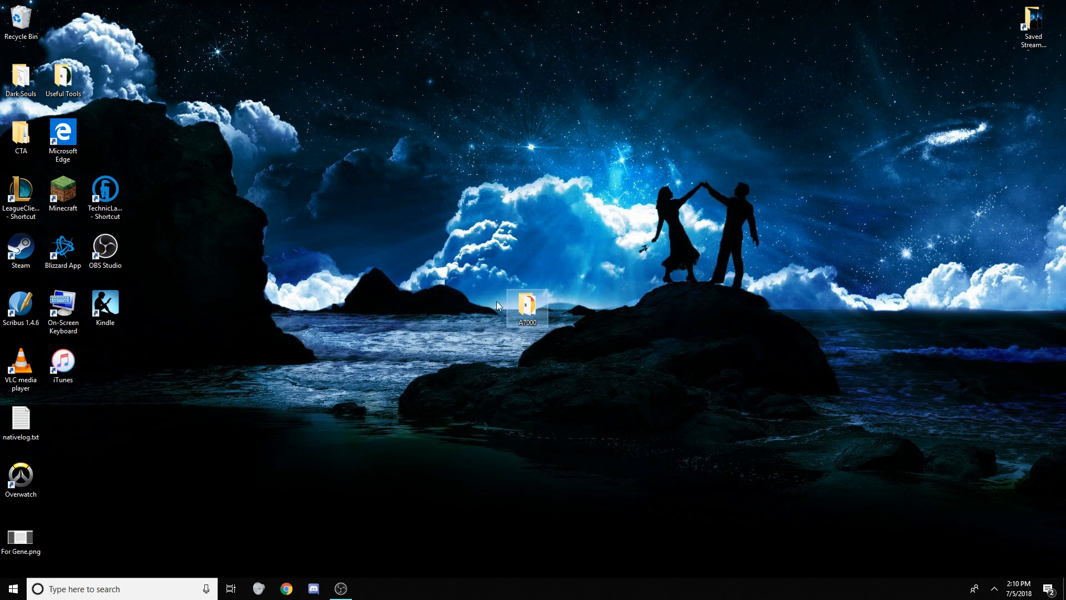
pyautogui.write('discord')
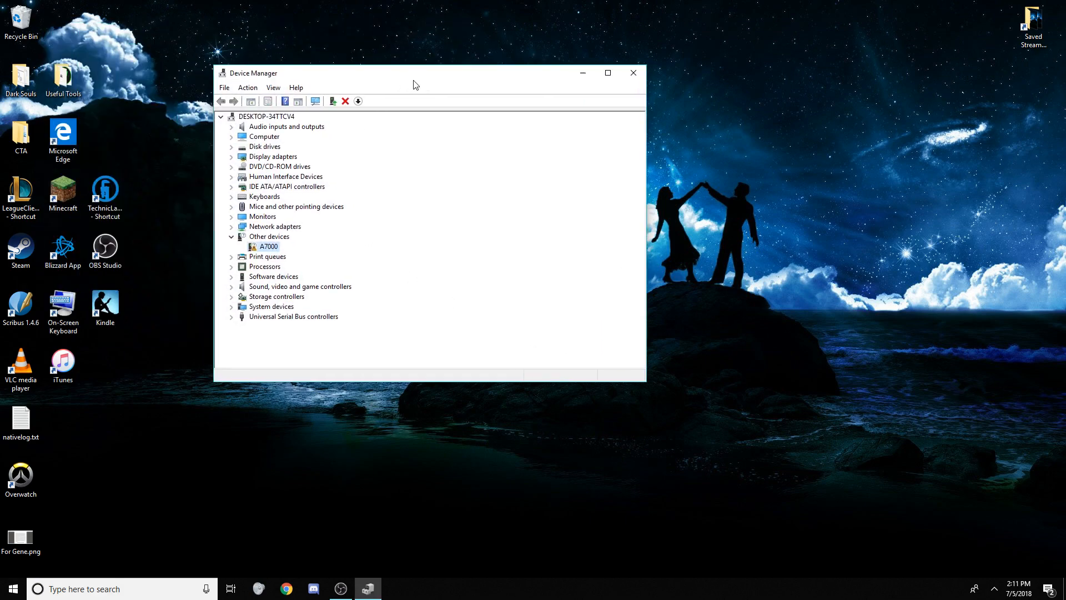
pyautogui.moveTo(633, 80)
pyautogui.write('ad o')
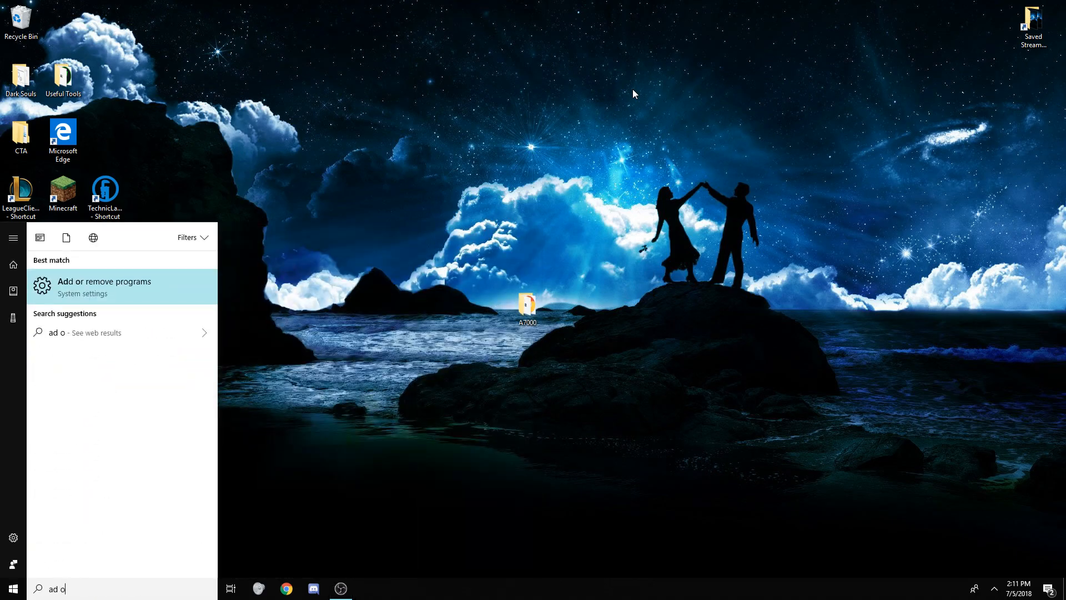
pyautogui.click(104, 286)
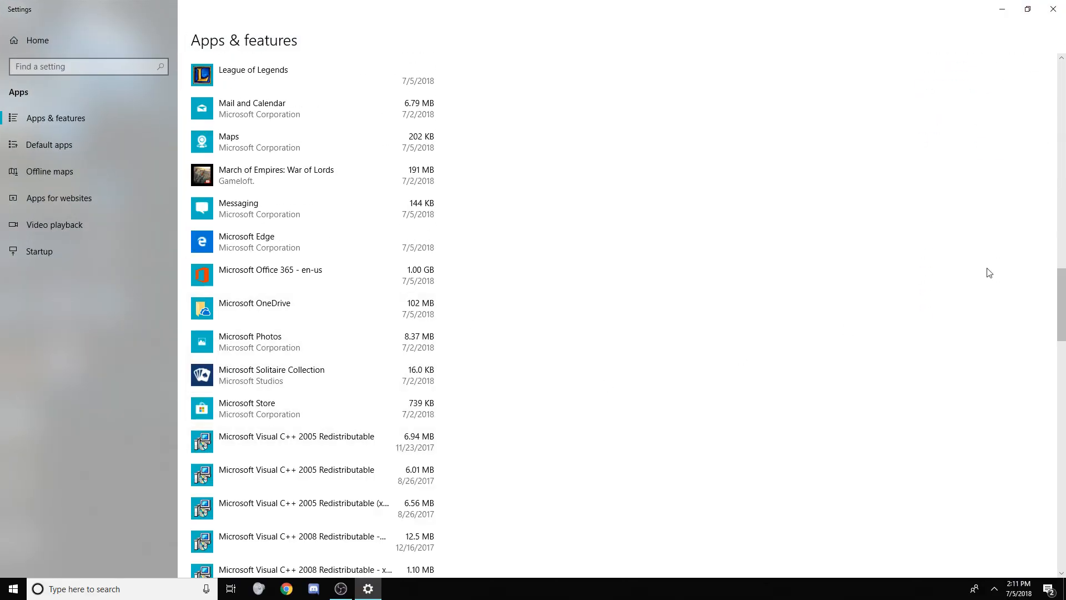
pyautogui.scroll(-3)
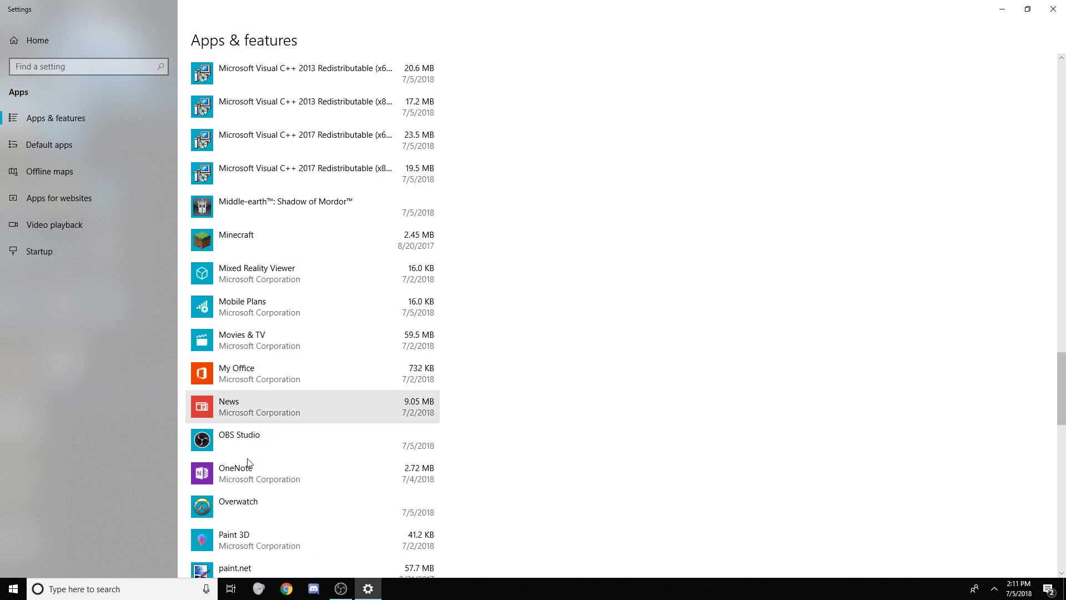
pyautogui.moveTo(1007, 5)
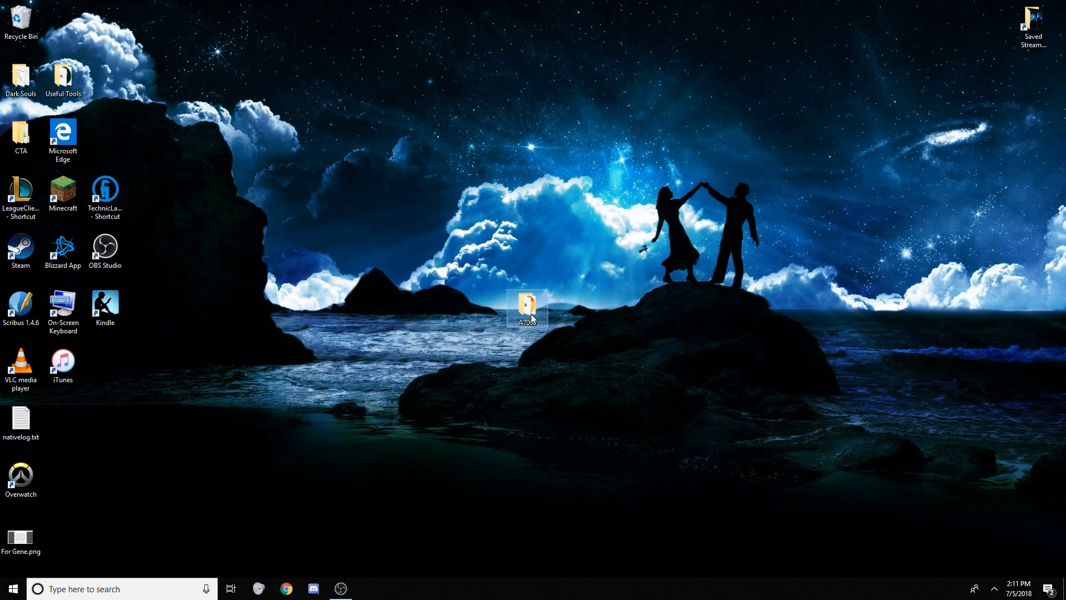
# Run A7000_Windows_1.0.0.15.exe from the A7000 folder and accept its license agreement.
pyautogui.doubleClick(530, 307)
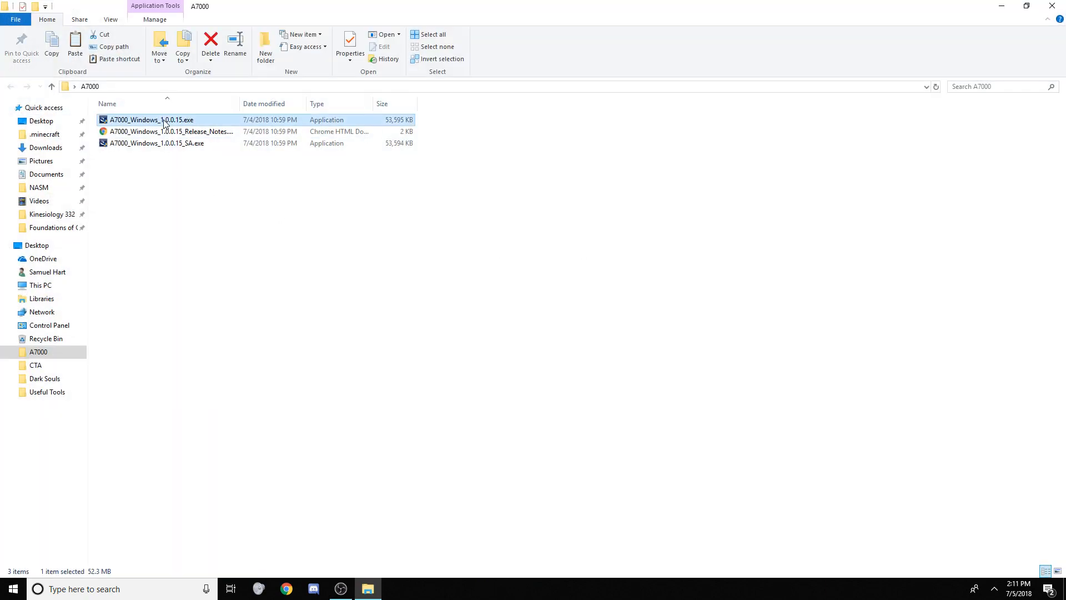
pyautogui.doubleClick(139, 120)
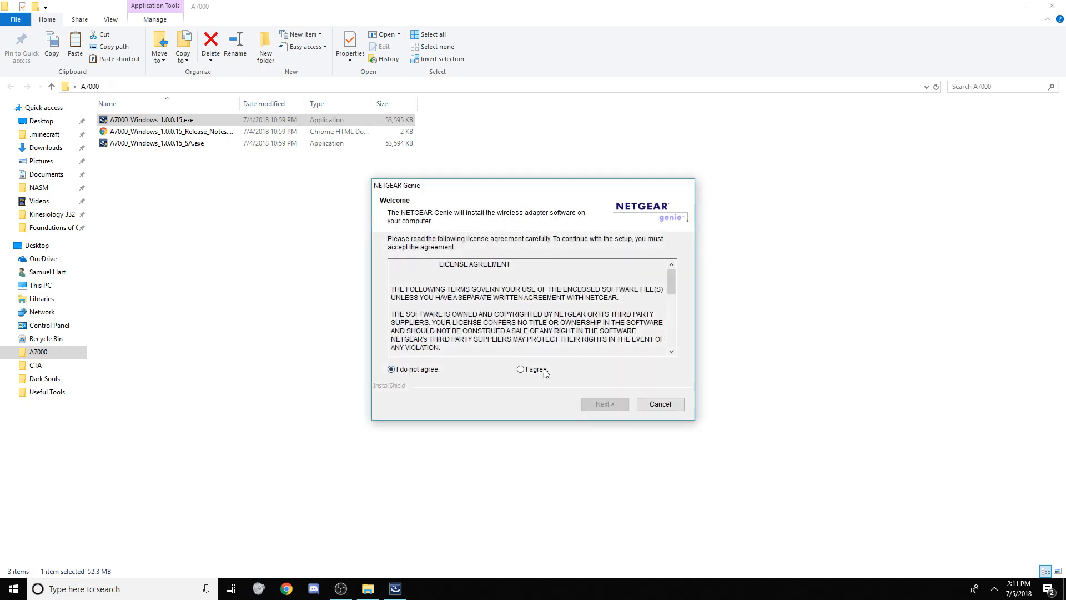
pyautogui.click(604, 403)
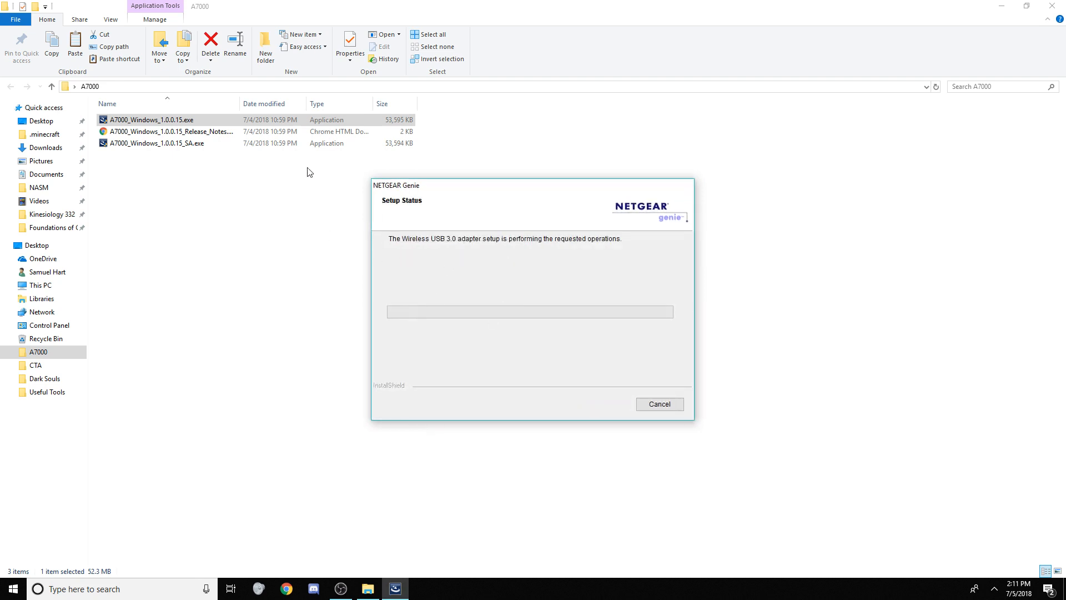
pyautogui.moveTo(464, 221)
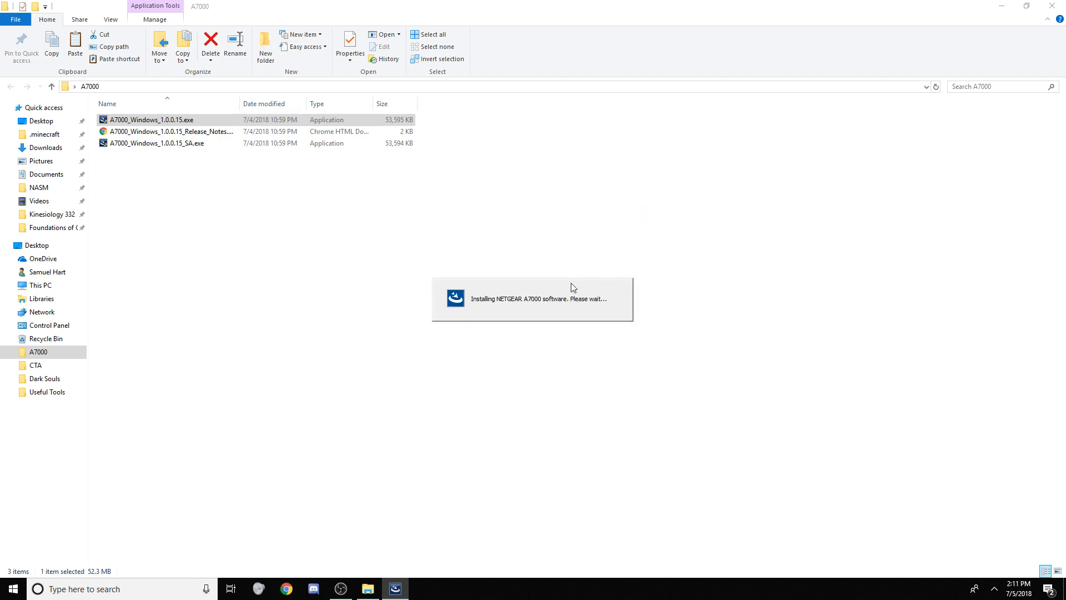
pyautogui.moveTo(649, 310)
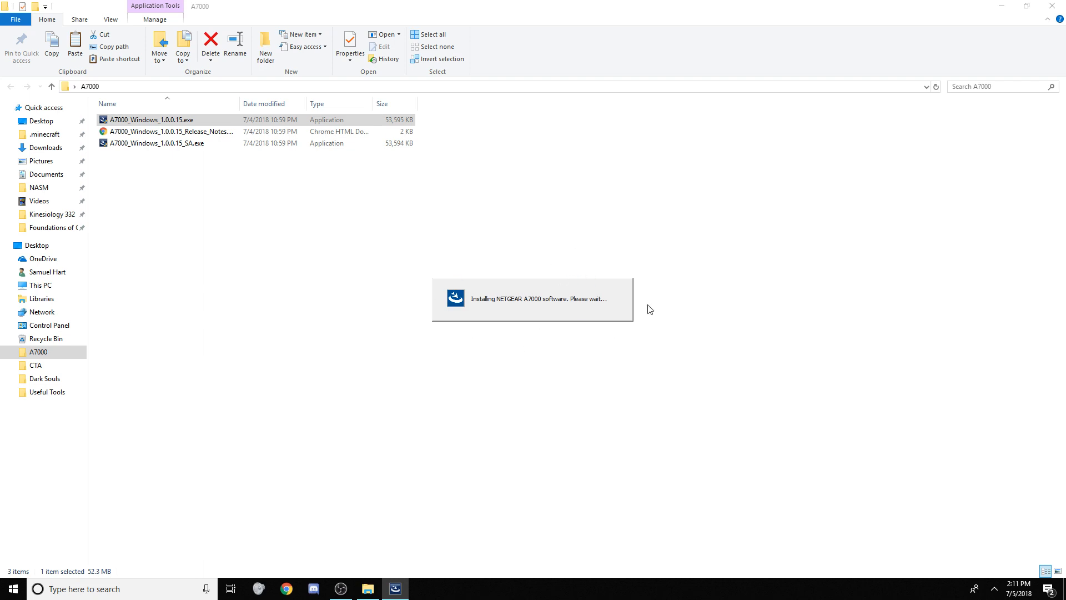
pyautogui.moveTo(439, 297)
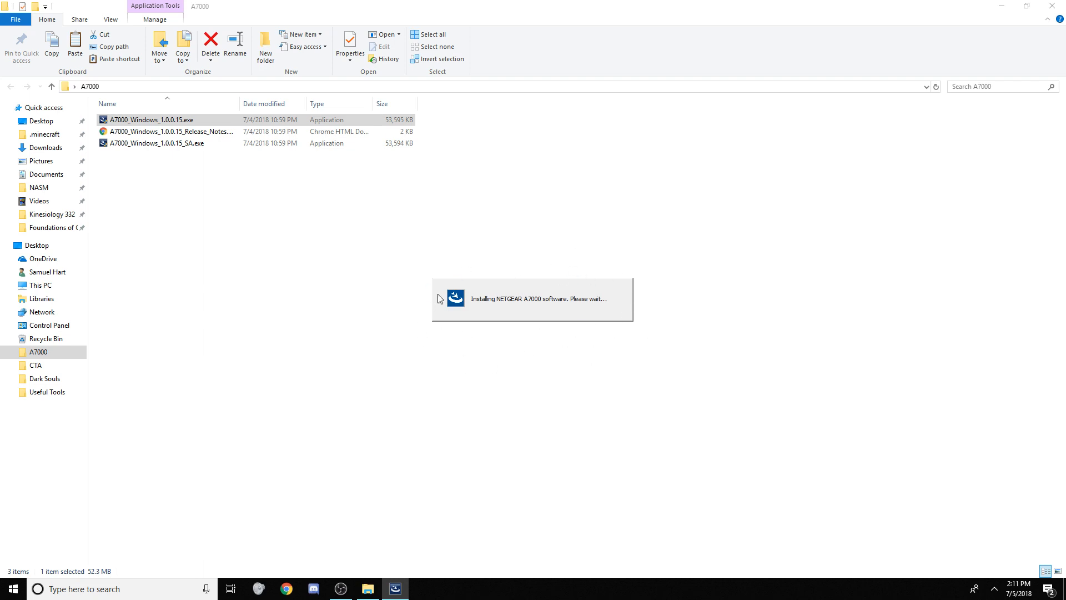
pyautogui.moveTo(1012, 185)
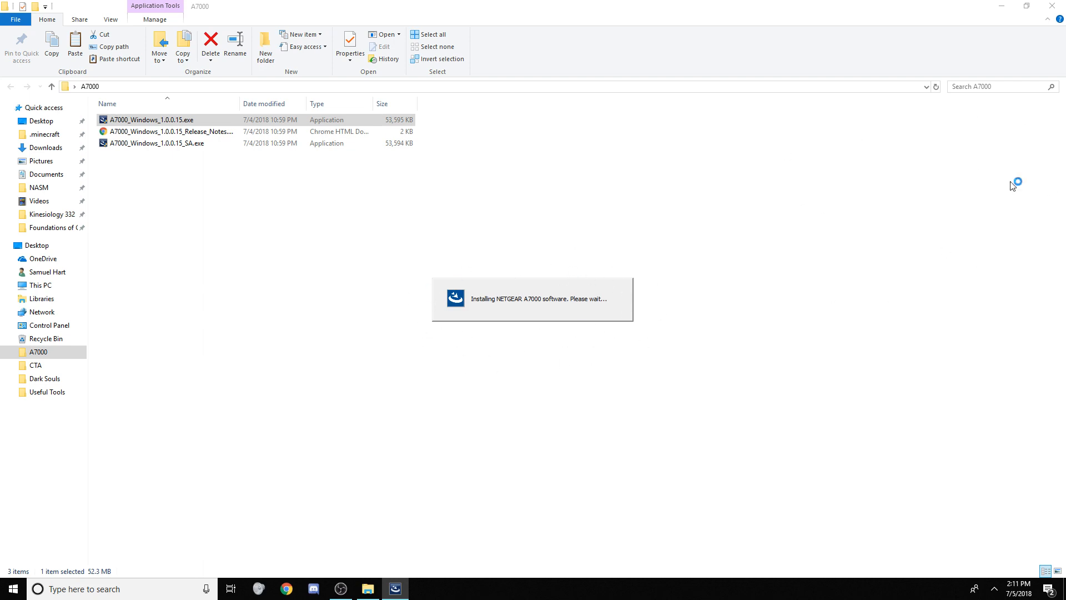
pyautogui.moveTo(493, 263)
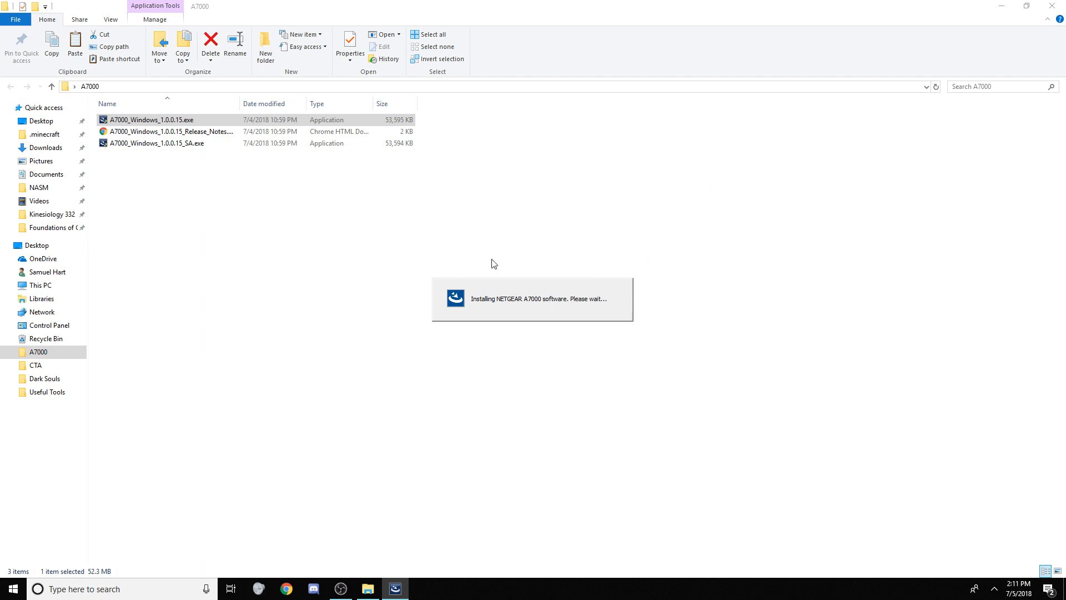
pyautogui.moveTo(453, 270)
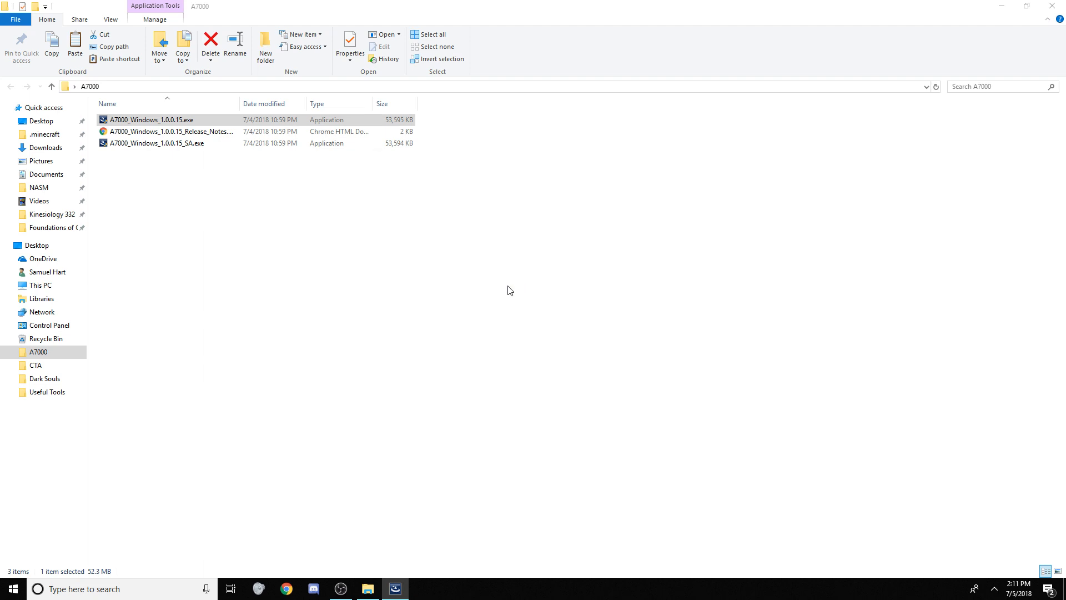
pyautogui.moveTo(545, 330)
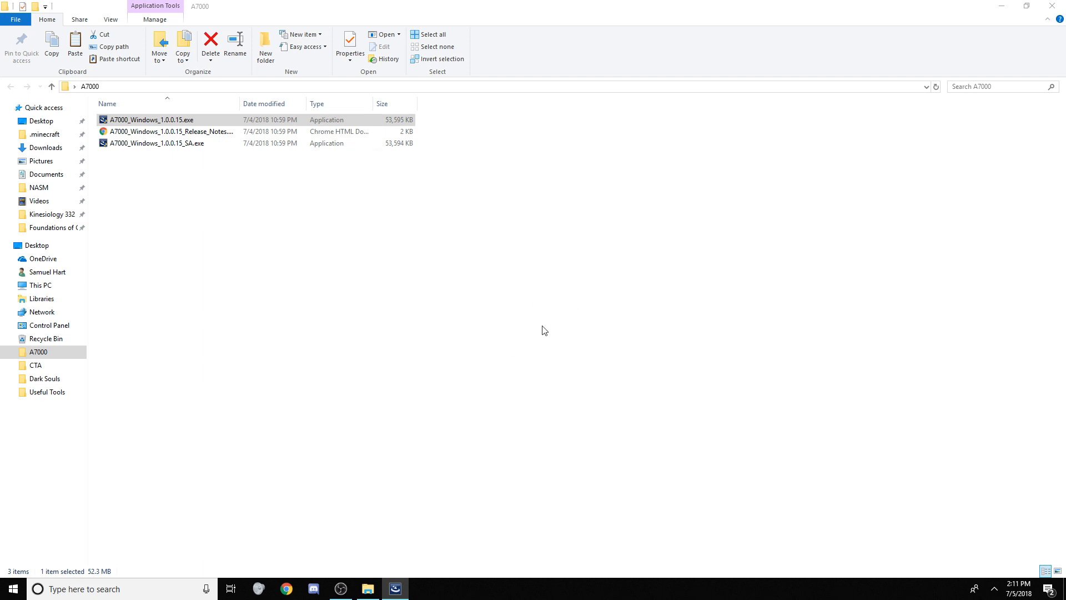
pyautogui.moveTo(440, 298)
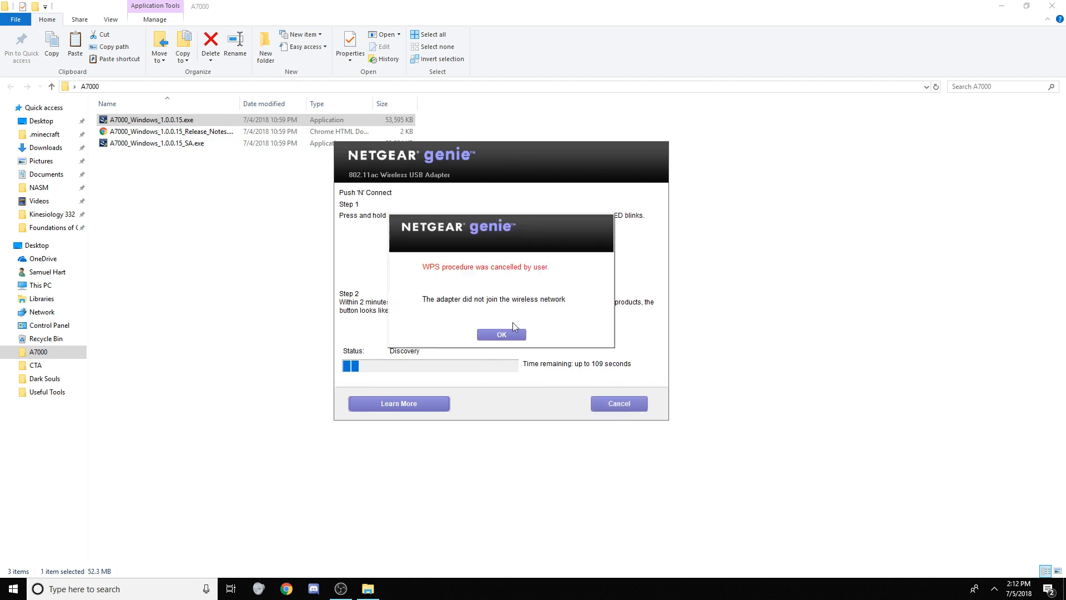
# Dismiss the WPS cancelled notice and end the A7000 process in Task Manager.
pyautogui.click(501, 333)
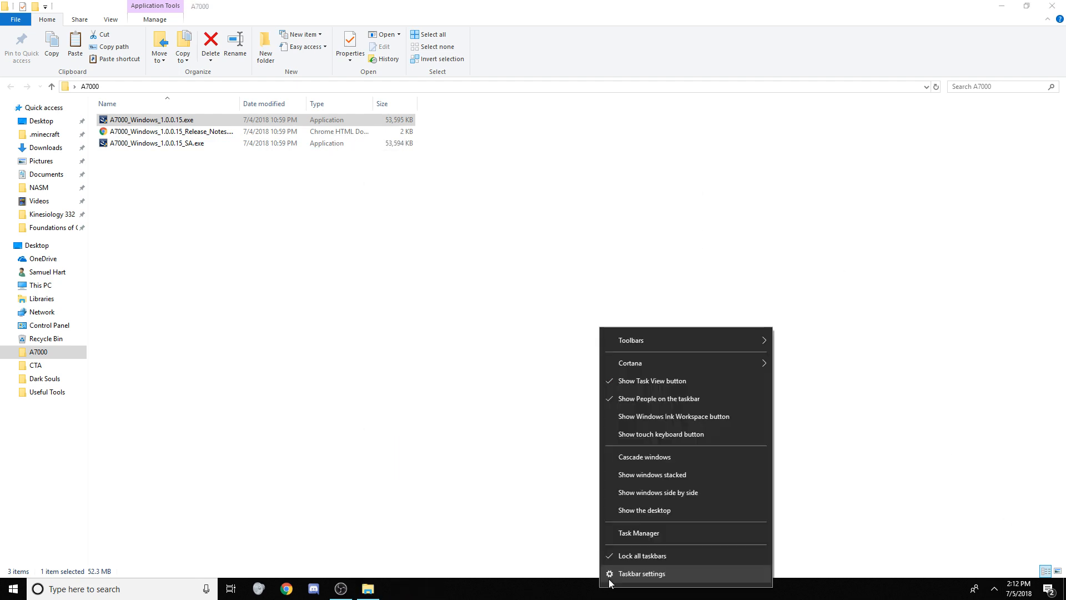
pyautogui.click(638, 532)
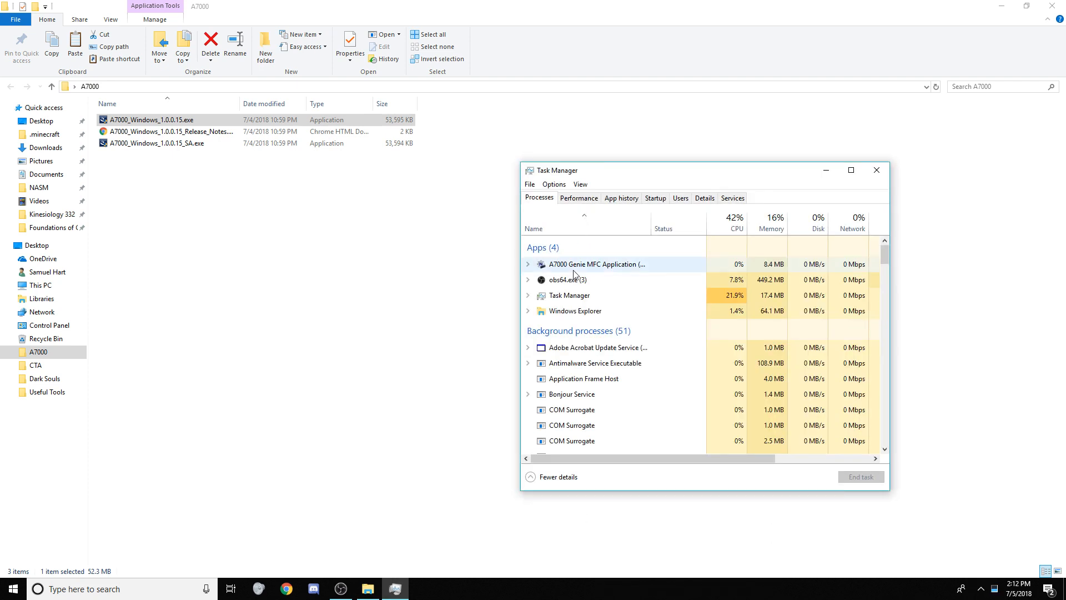
pyautogui.rightClick(598, 264)
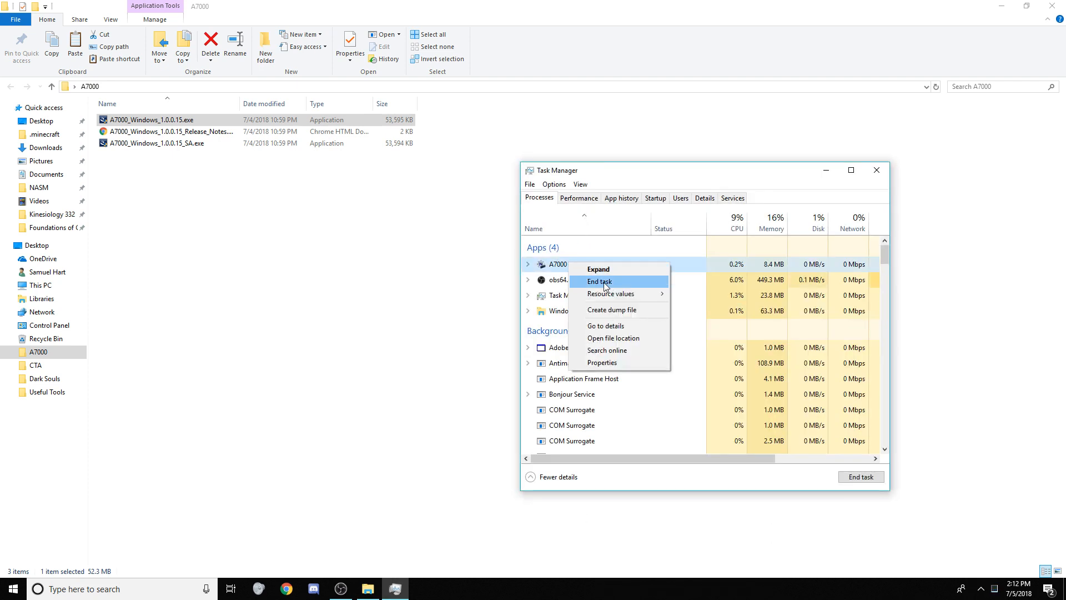
pyautogui.click(599, 281)
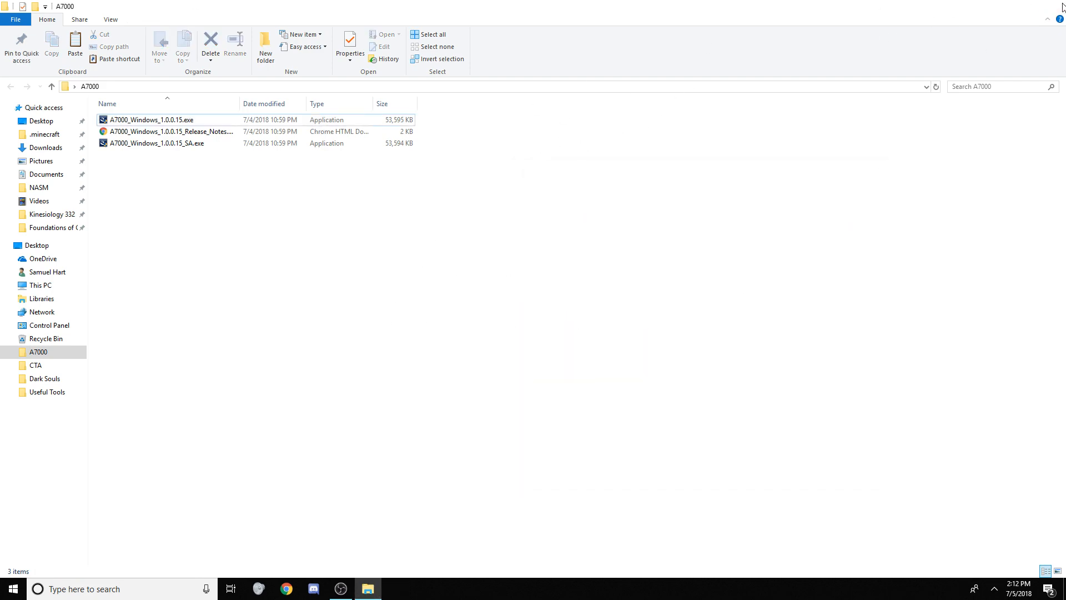
# Copy the Driver folder from C:\Program Files (x86)\NETGEAR\A7000 onto the desktop.
pyautogui.click(35, 107)
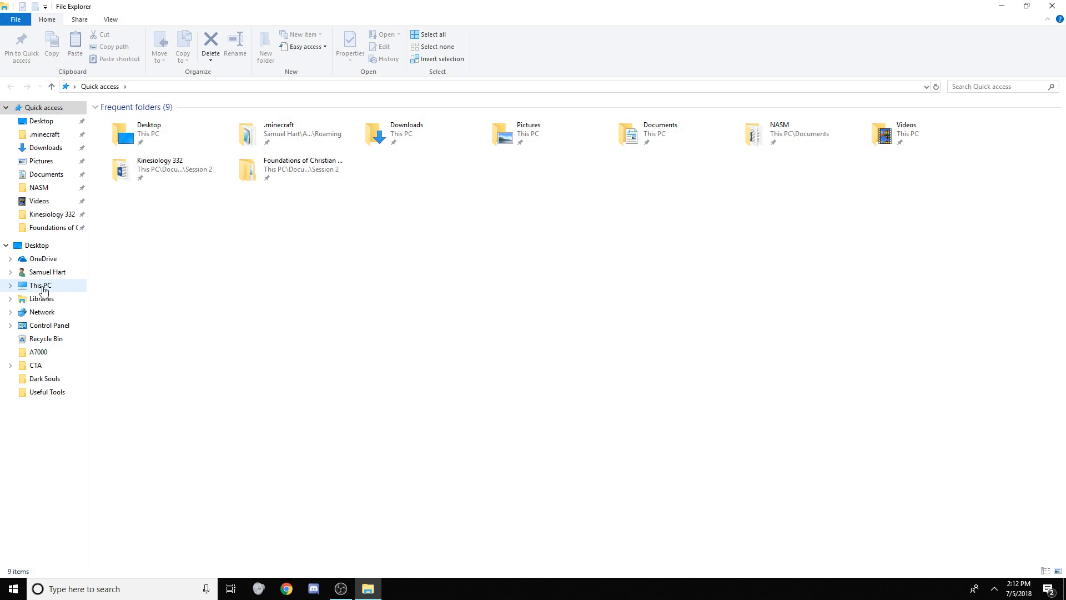
pyautogui.click(35, 285)
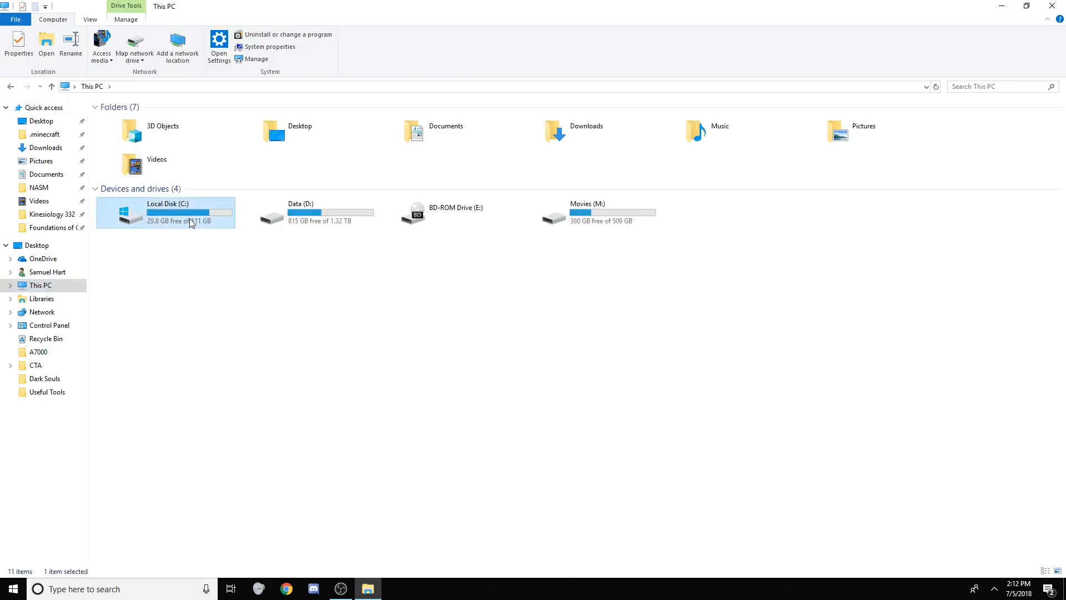
pyautogui.doubleClick(166, 212)
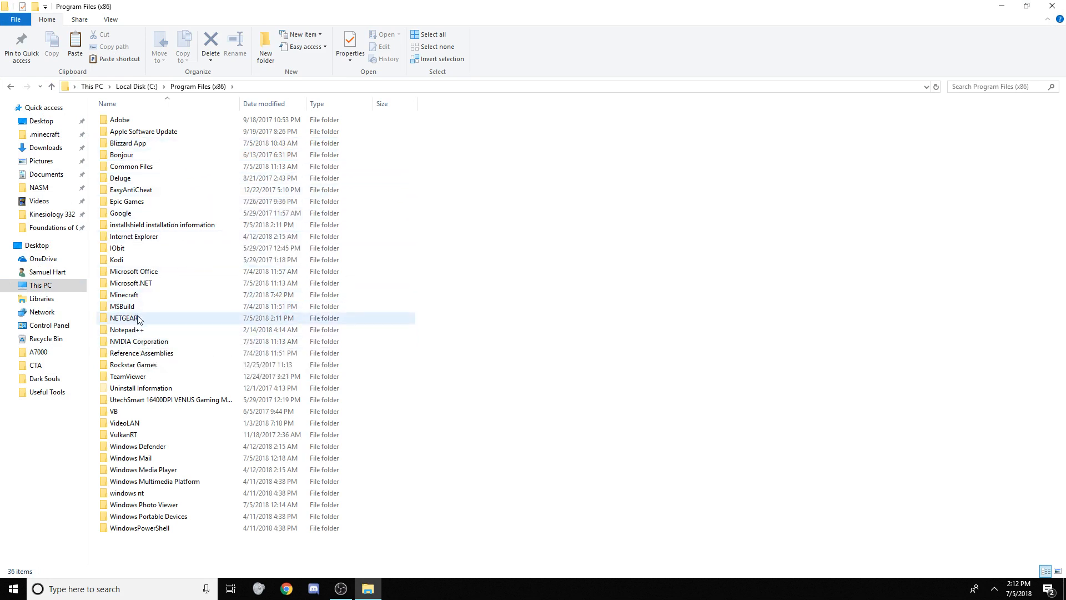
pyautogui.doubleClick(123, 317)
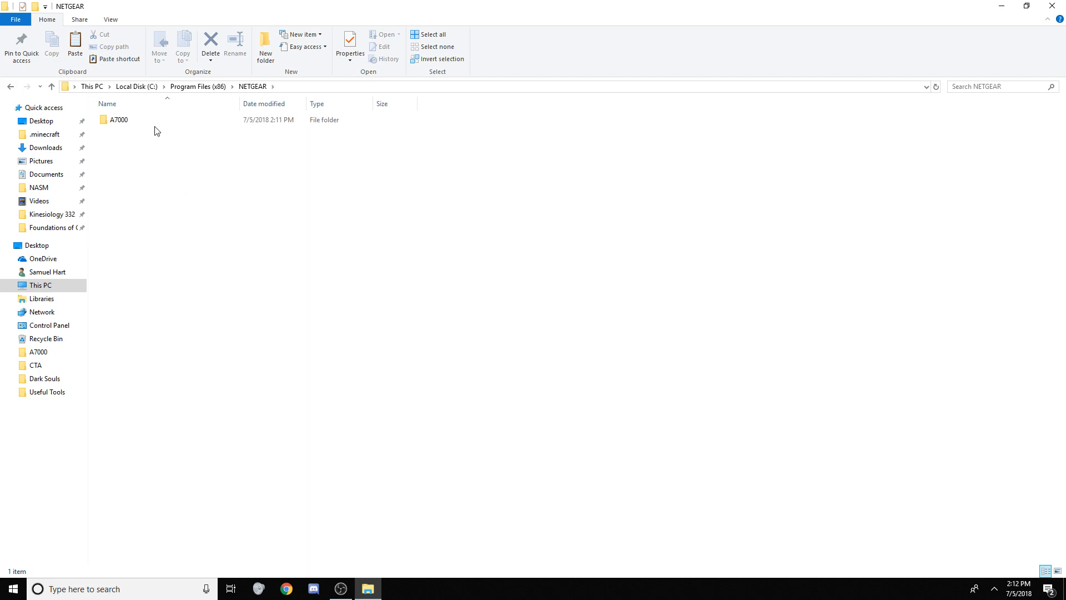
pyautogui.doubleClick(117, 120)
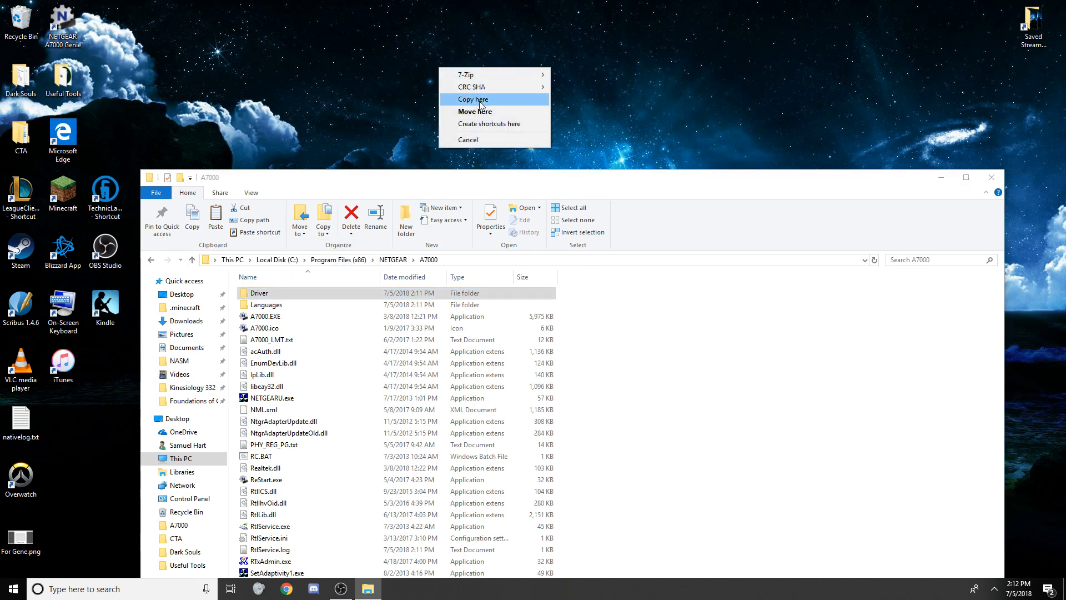
pyautogui.click(472, 99)
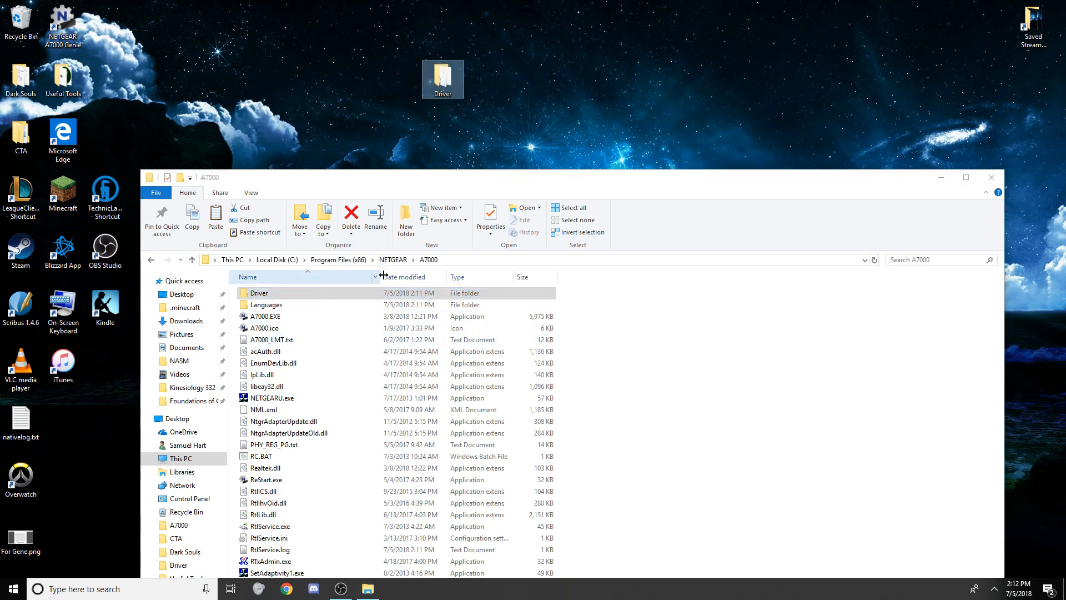
pyautogui.rightClick(260, 293)
pyautogui.write('add')
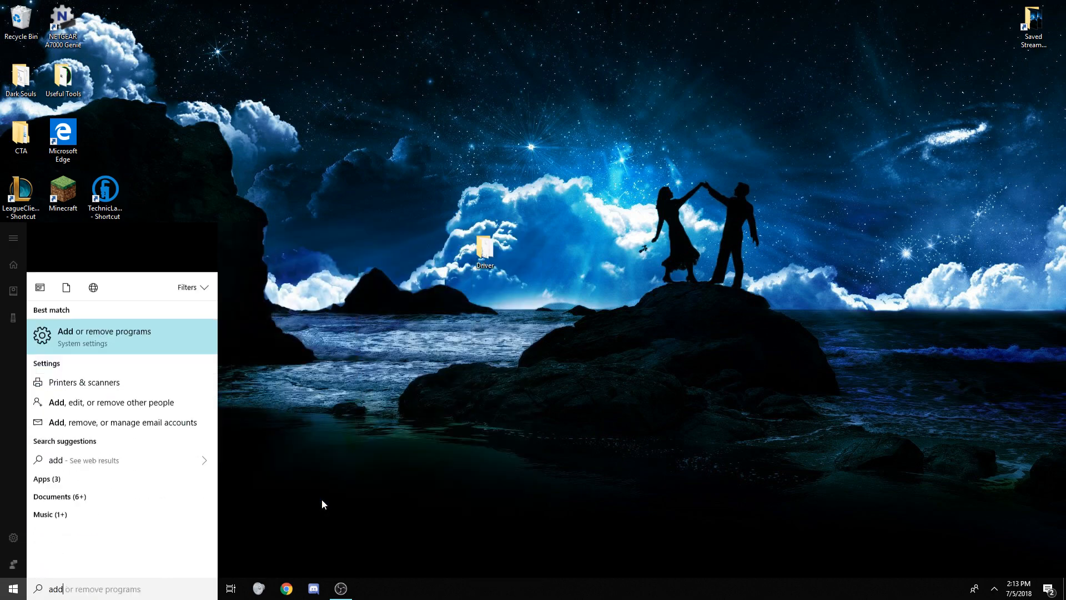
# Remove NETGEAR A7000 Genie through Add or remove programs, confirming complete removal.
pyautogui.click(104, 336)
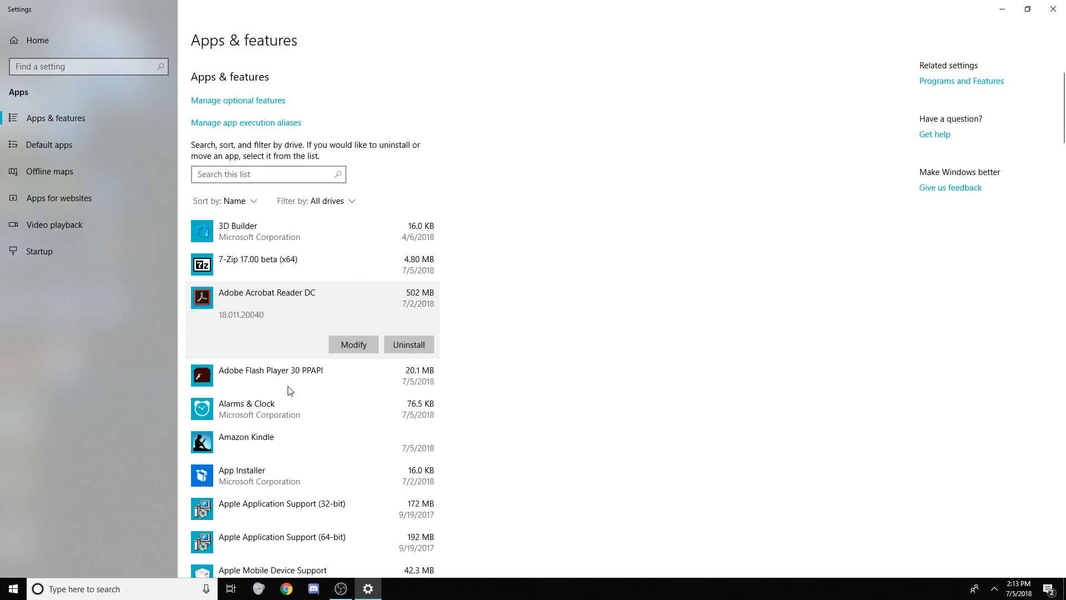
pyautogui.scroll(-3)
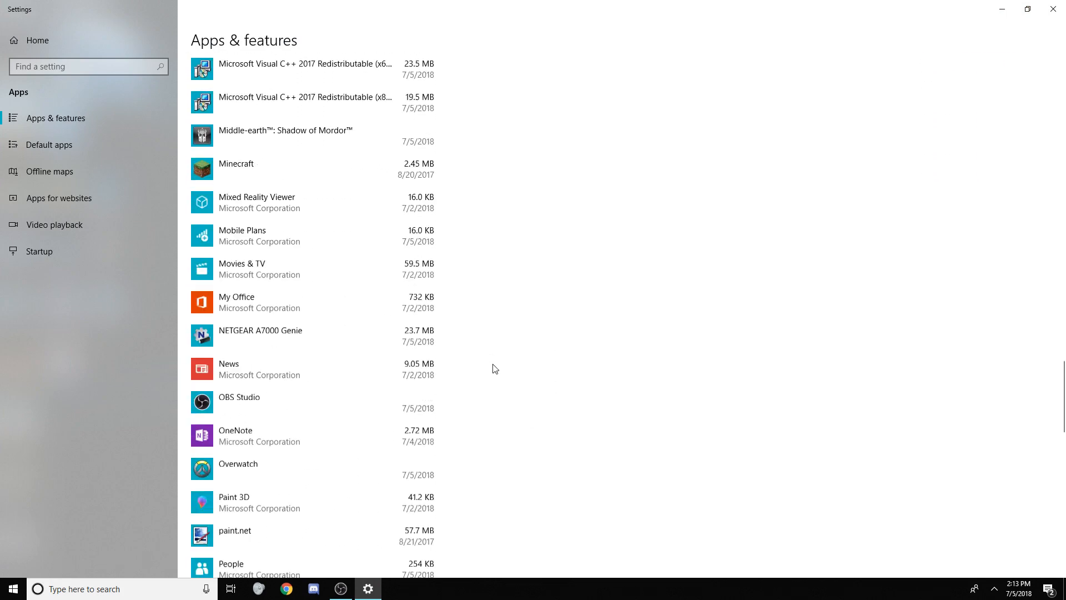
pyautogui.click(262, 336)
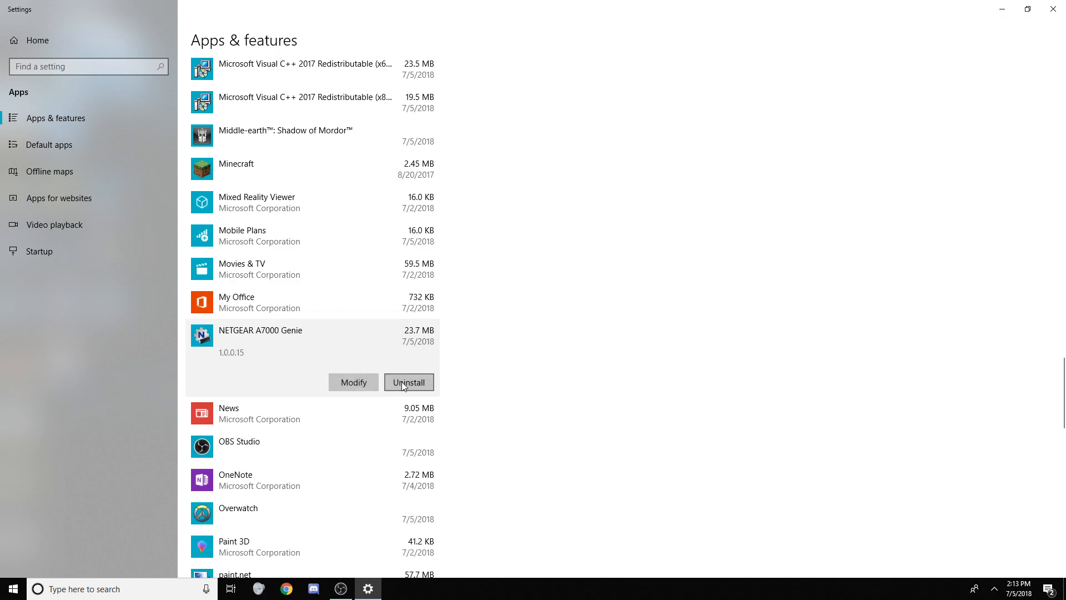
pyautogui.click(409, 382)
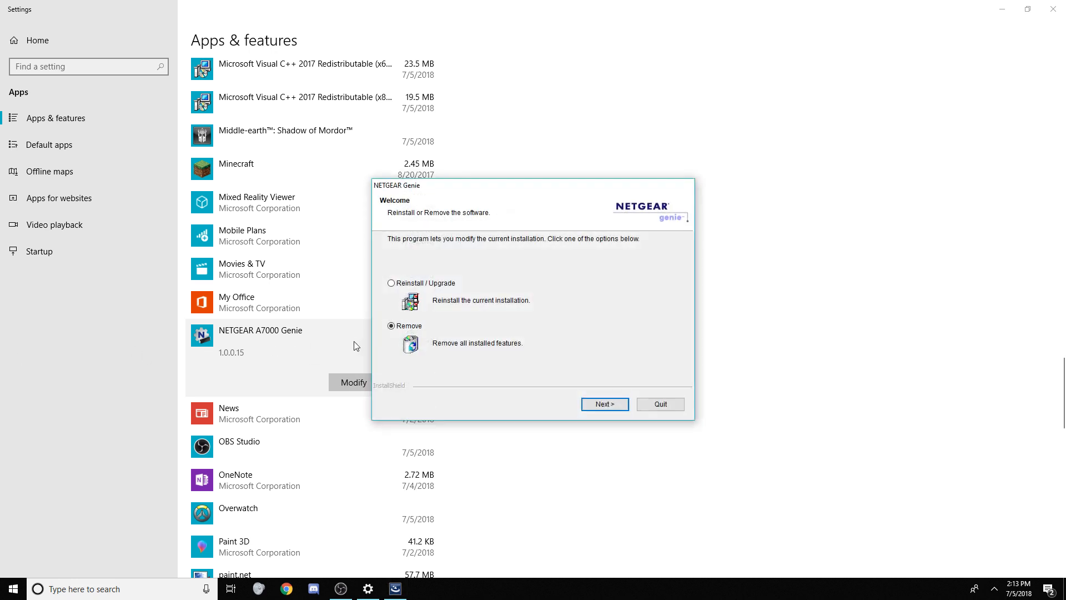
pyautogui.click(604, 404)
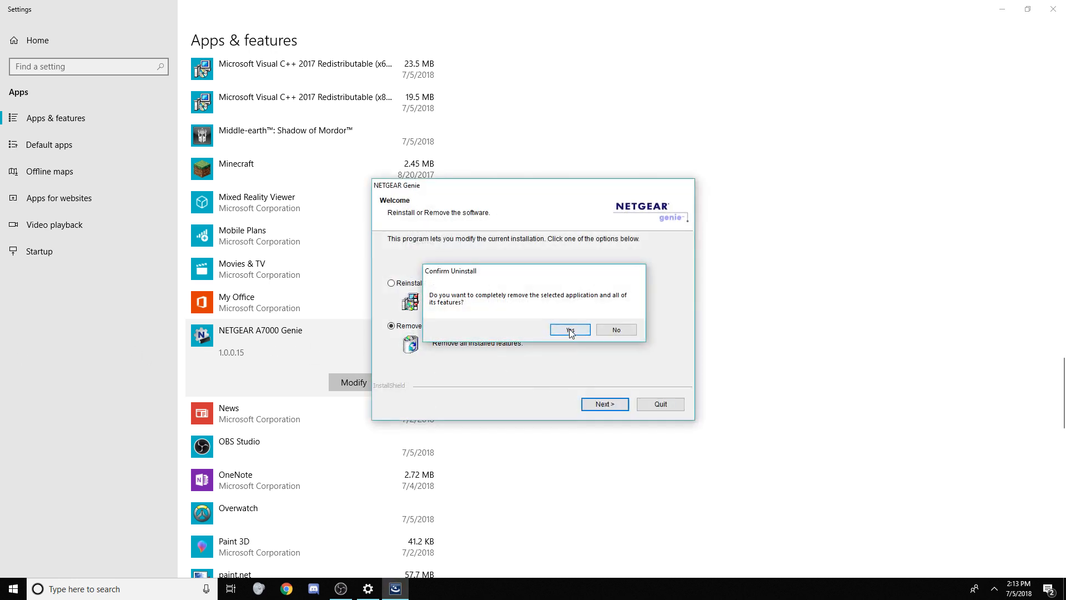
pyautogui.click(569, 329)
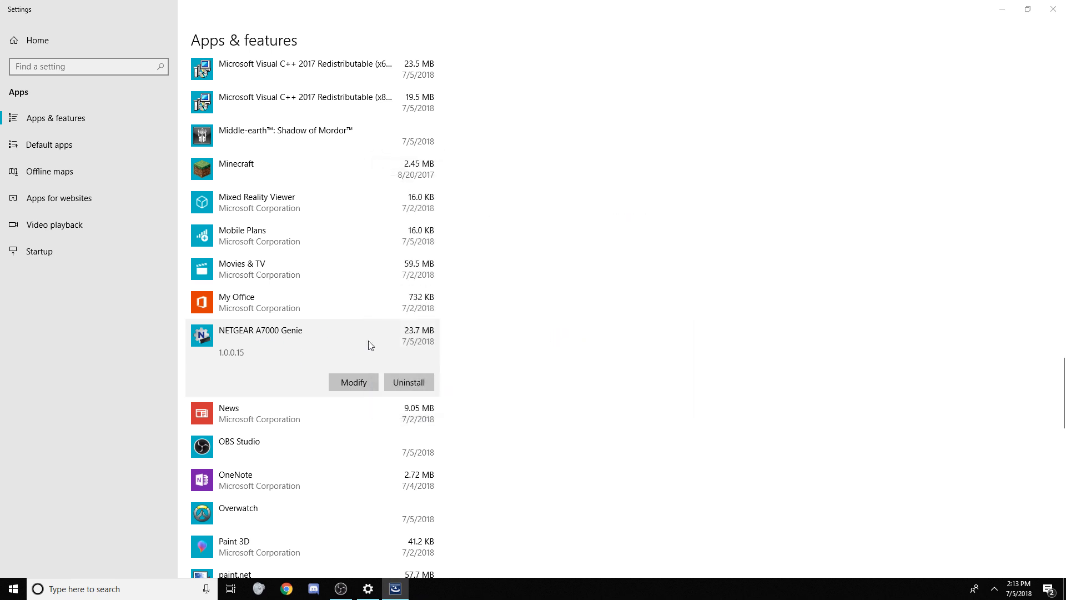
pyautogui.click(409, 382)
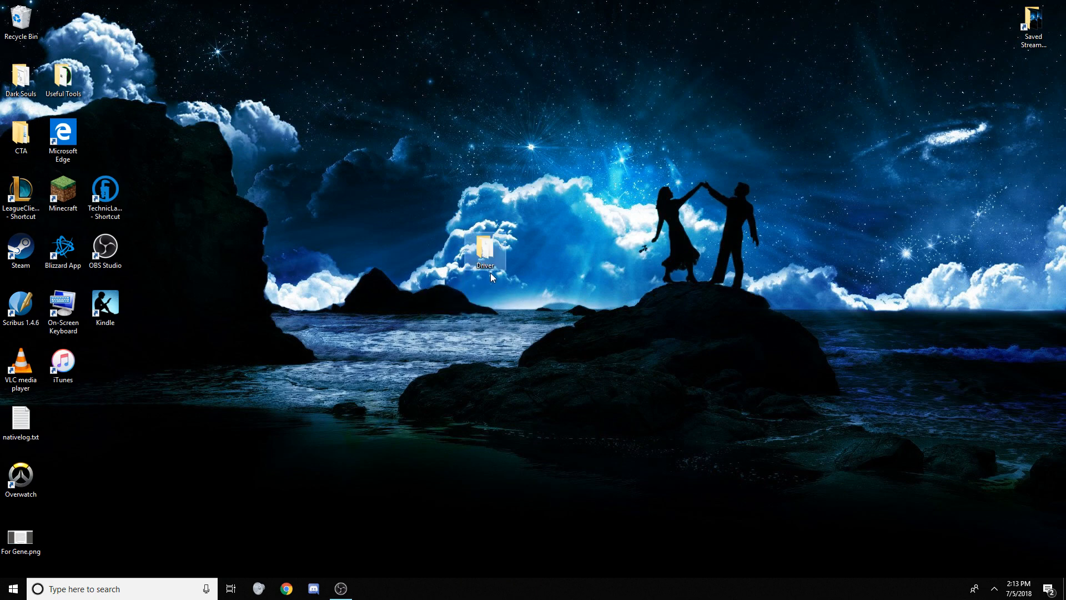
# Create folder 'A7000' in Program Files (x86) and move the desktop Driver folder into it.
pyautogui.moveTo(485, 248); pyautogui.dragTo(526, 309)
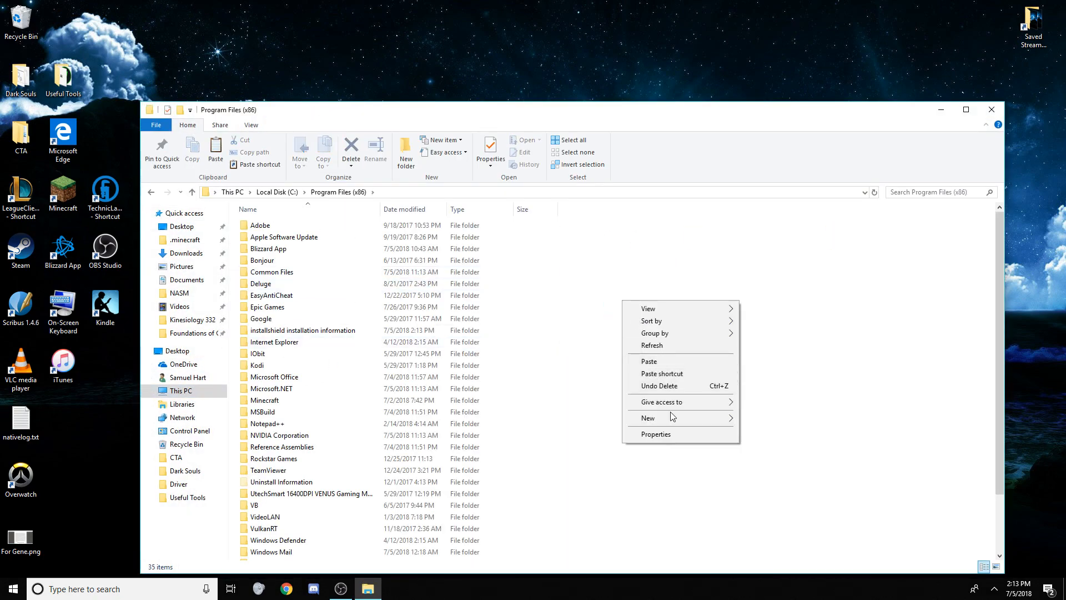
pyautogui.click(648, 418)
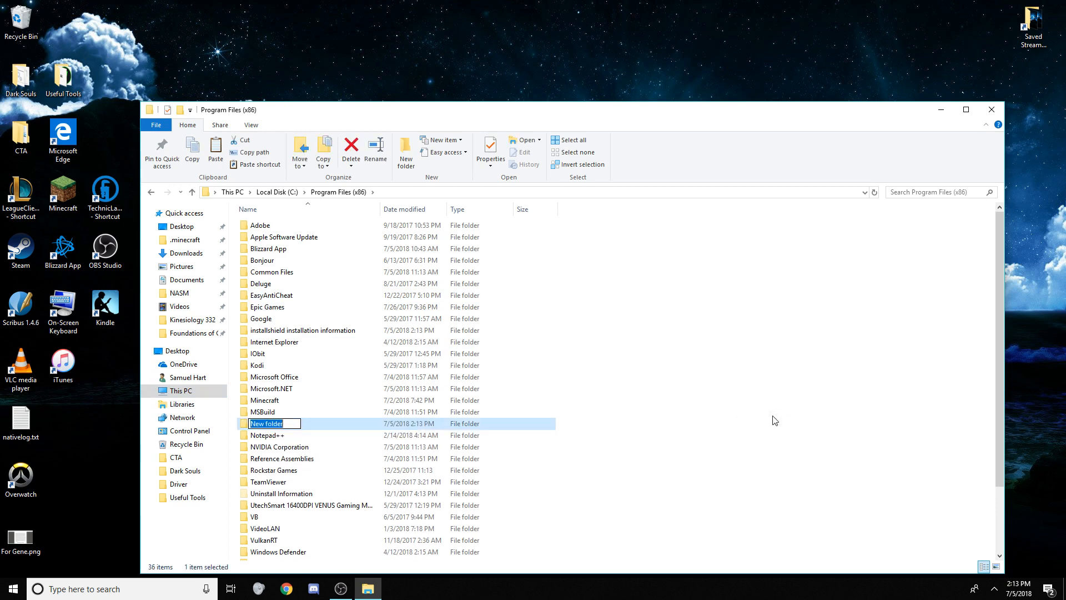
pyautogui.write('A7000')
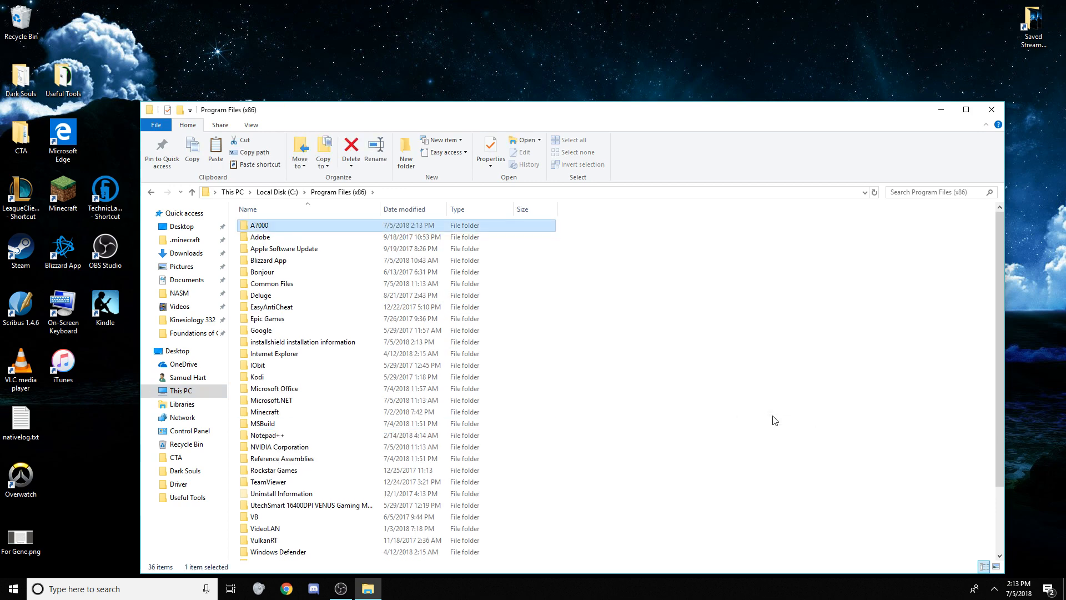
pyautogui.doubleClick(259, 225)
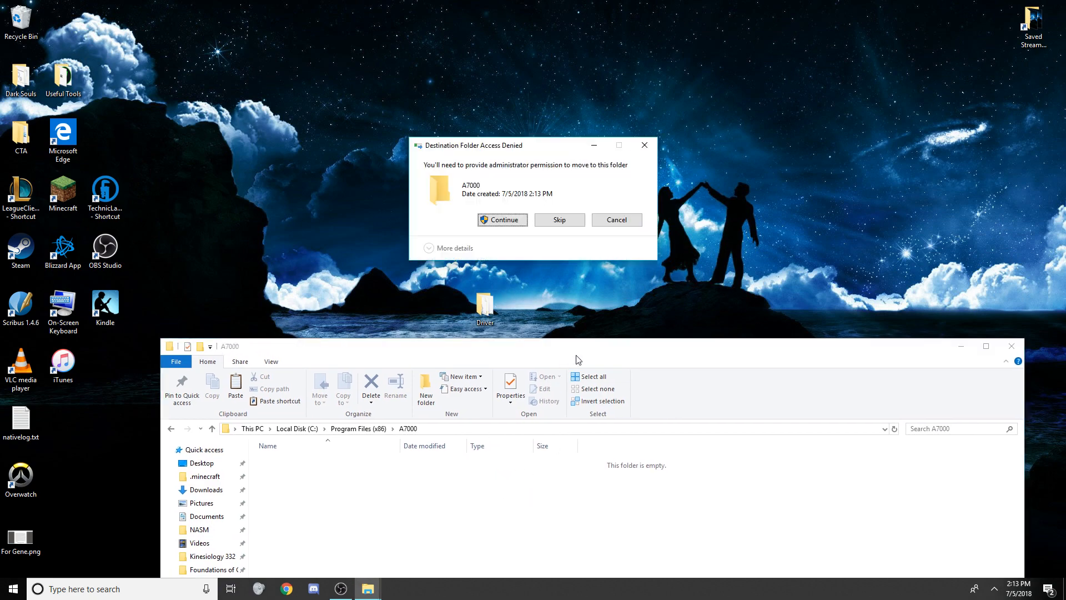
pyautogui.click(502, 219)
pyautogui.write('d')
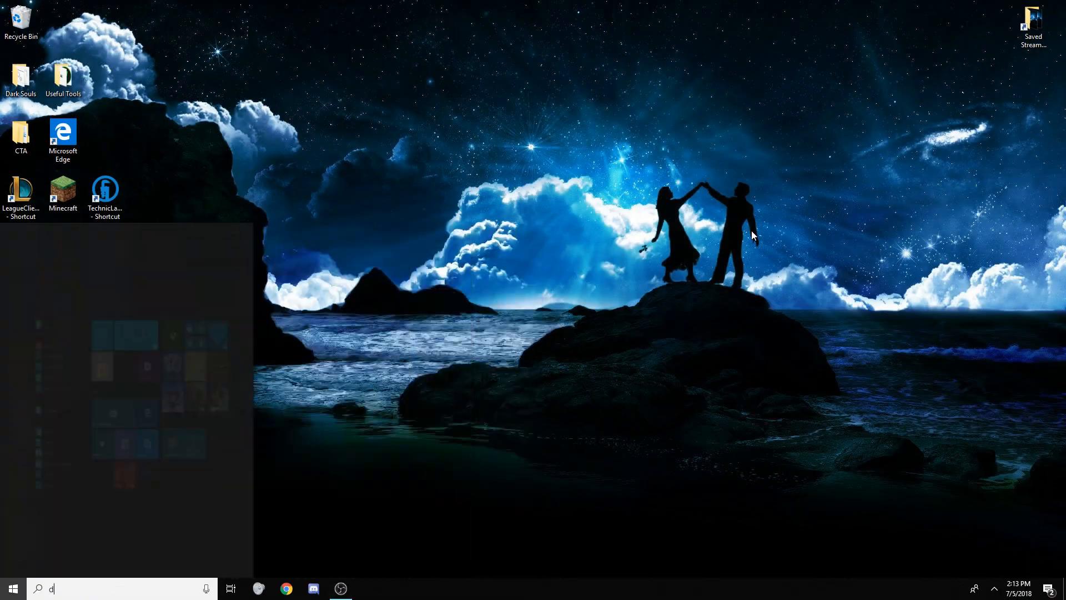
# Open Device Manager, expand Network adapters, and select the A7000 device under Other devices.
pyautogui.press('Enter')
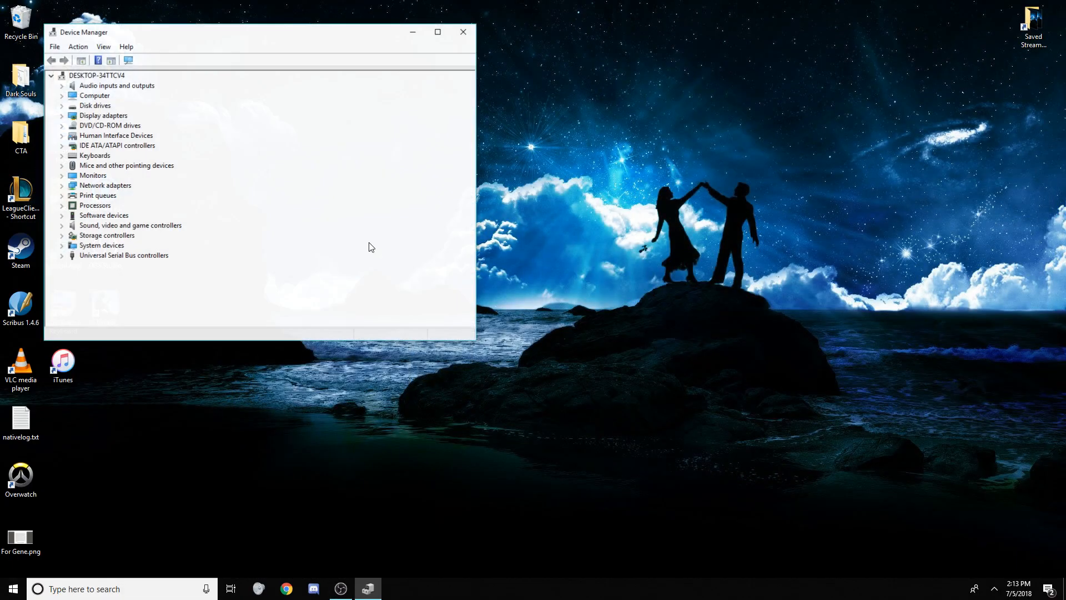
pyautogui.click(60, 185)
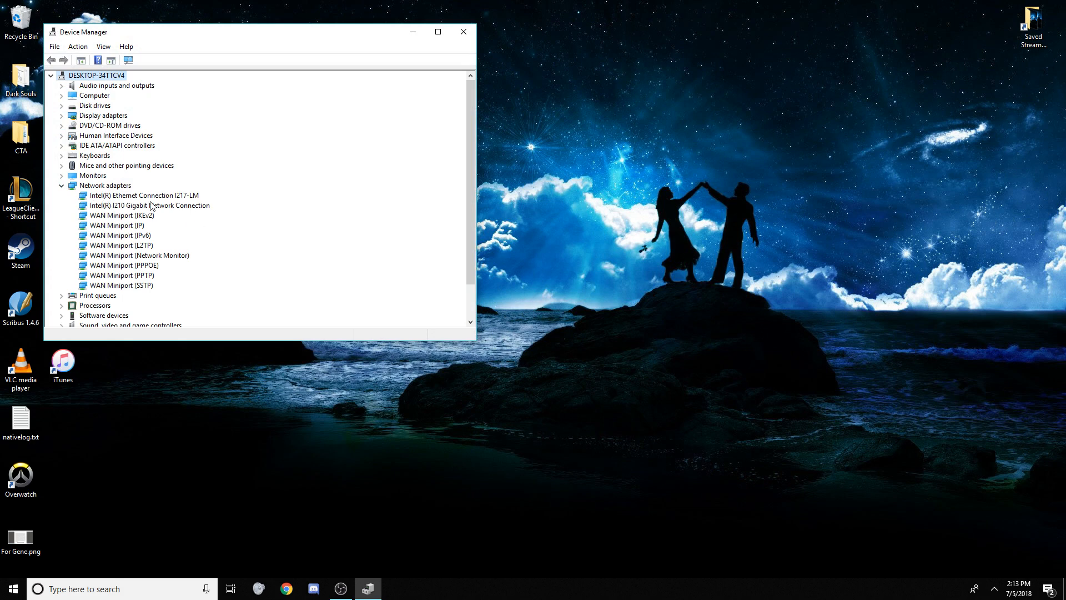
pyautogui.moveTo(76, 188)
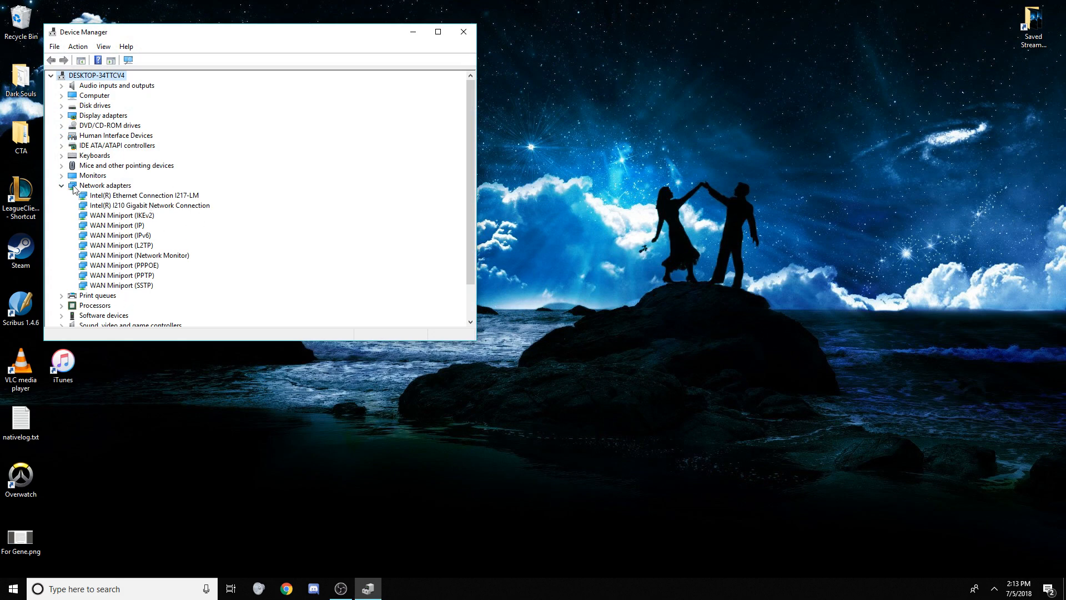
pyautogui.click(51, 75)
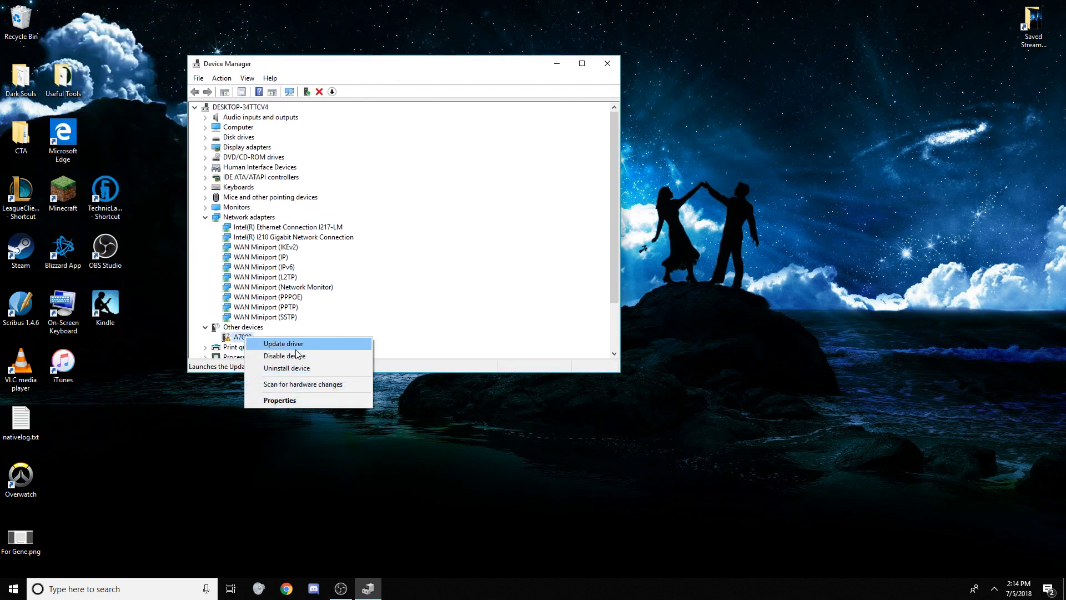
# Update the A7000 device's driver from the C:\Program Files (x86)\A7000\Driver folder.
pyautogui.click(283, 343)
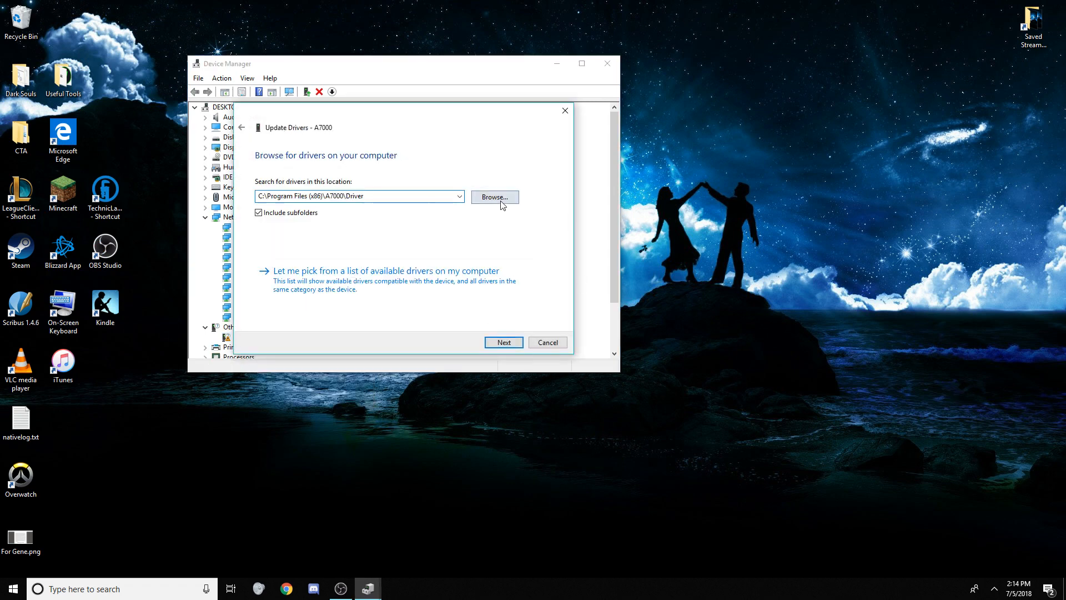
pyautogui.click(495, 197)
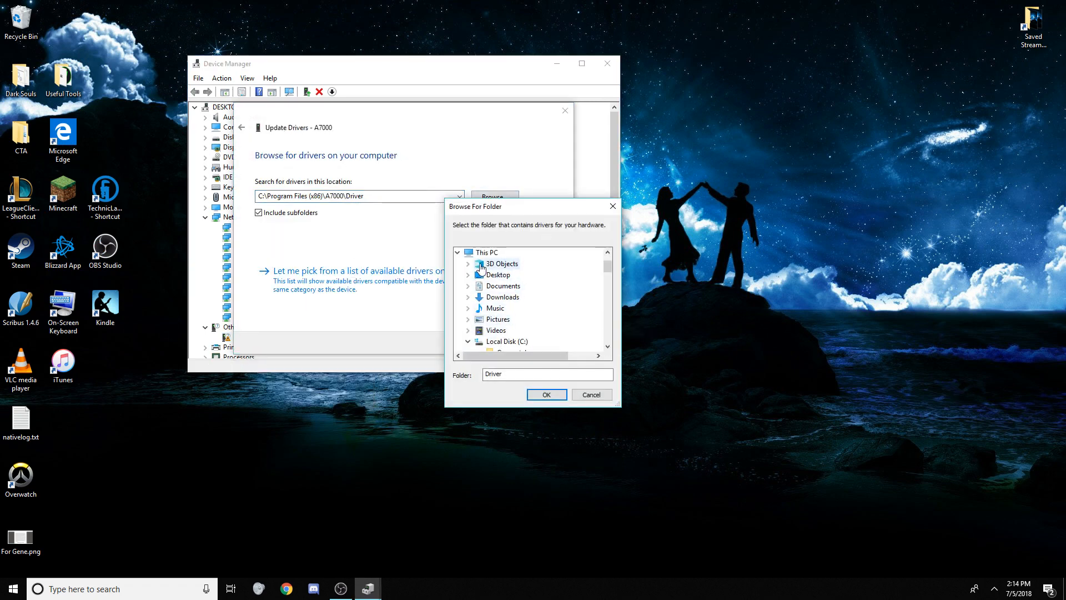
pyautogui.click(467, 275)
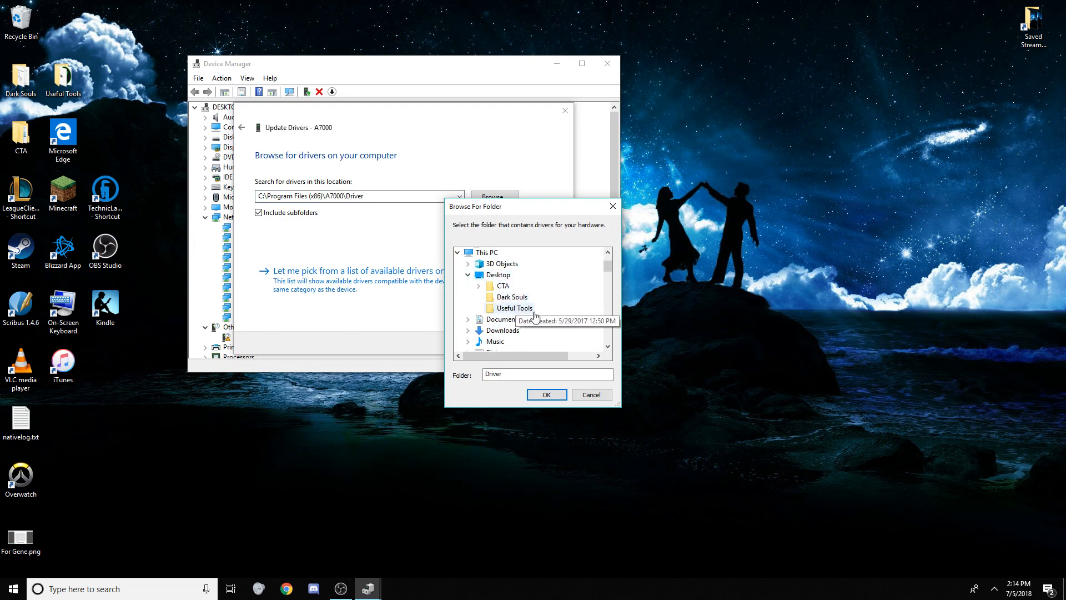
pyautogui.moveTo(470, 274)
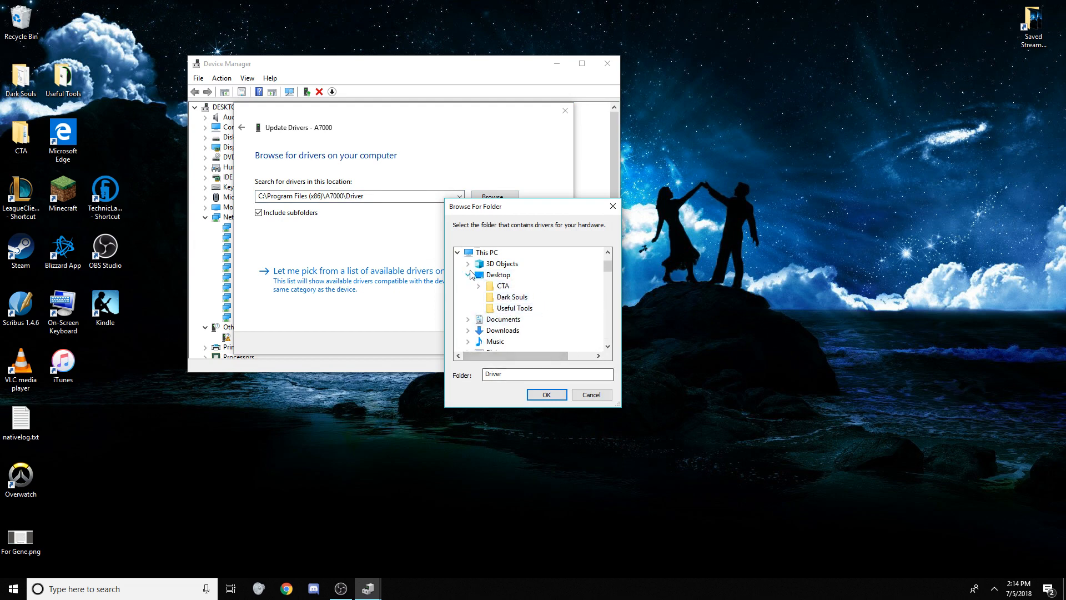
pyautogui.click(467, 275)
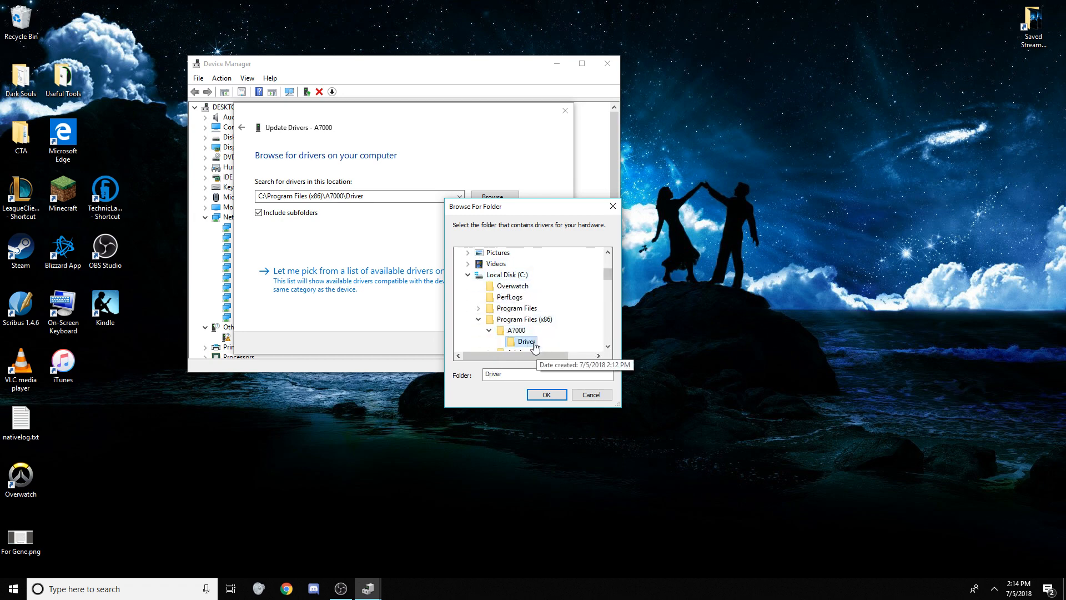
pyautogui.click(546, 394)
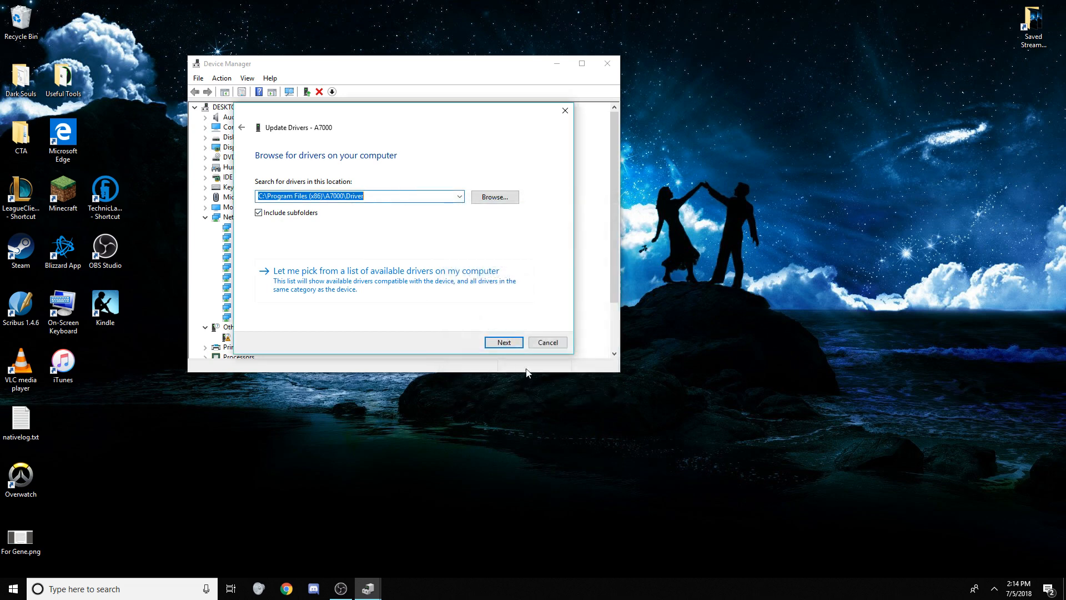
pyautogui.click(504, 342)
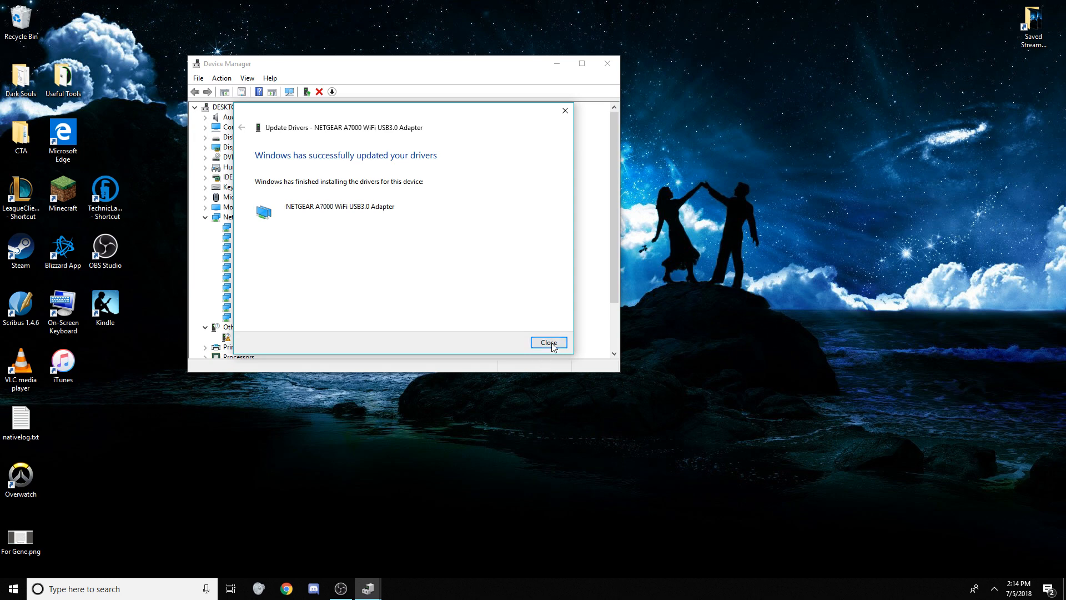
pyautogui.click(548, 342)
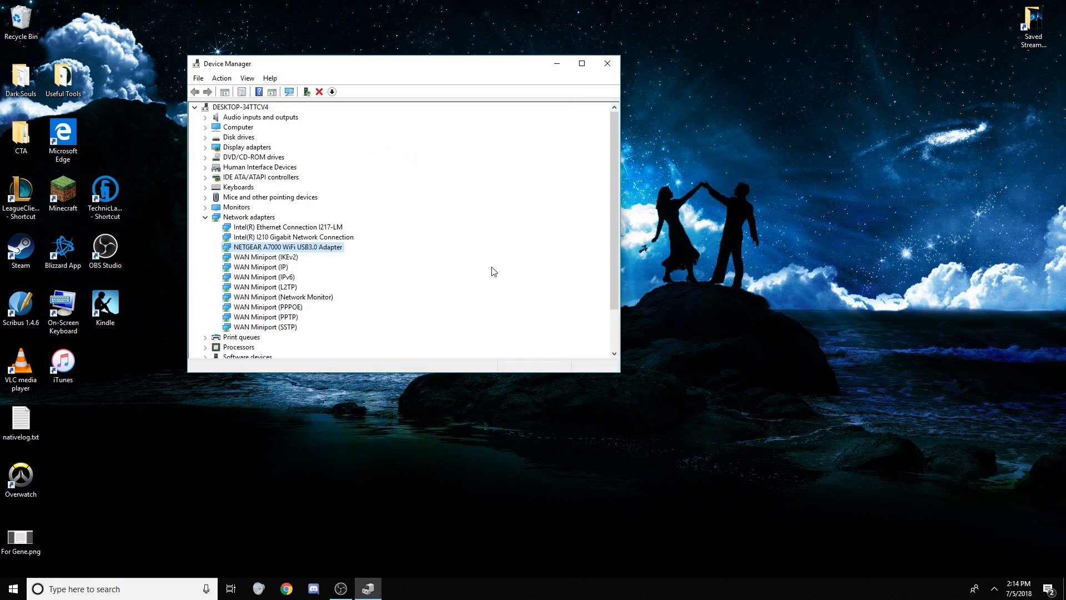
pyautogui.moveTo(318, 254)
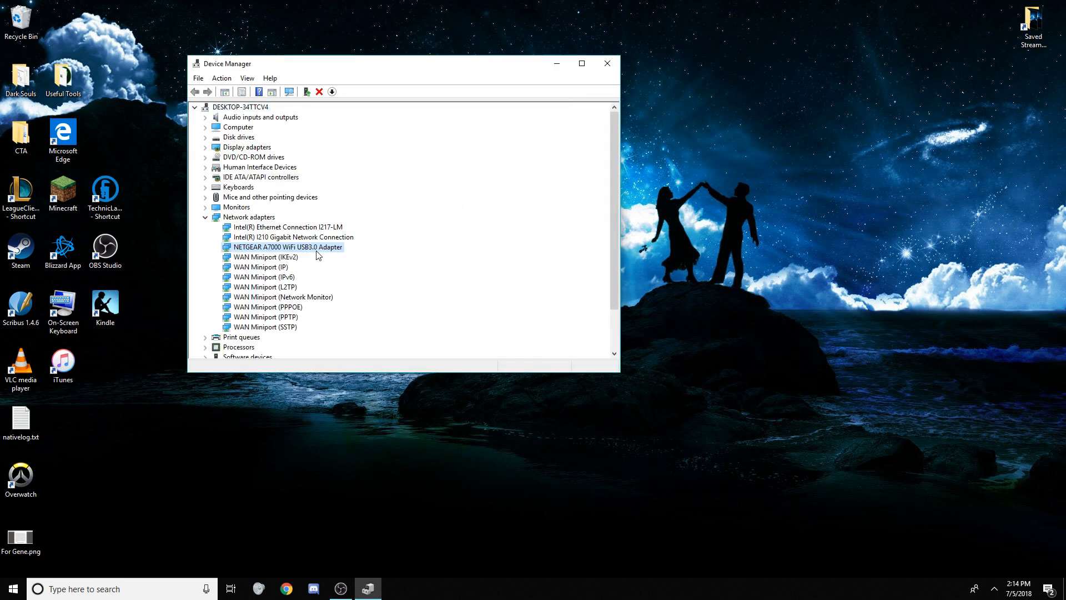
# Close Device Manager and connect to the 10110100-5G network using its security key.
pyautogui.click(606, 63)
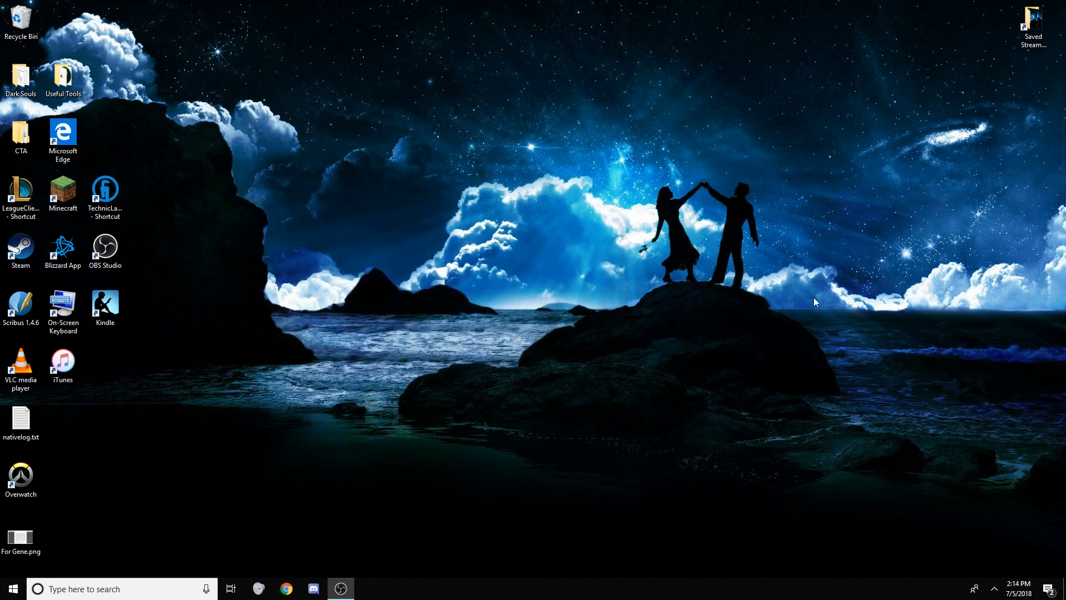
pyautogui.click(995, 587)
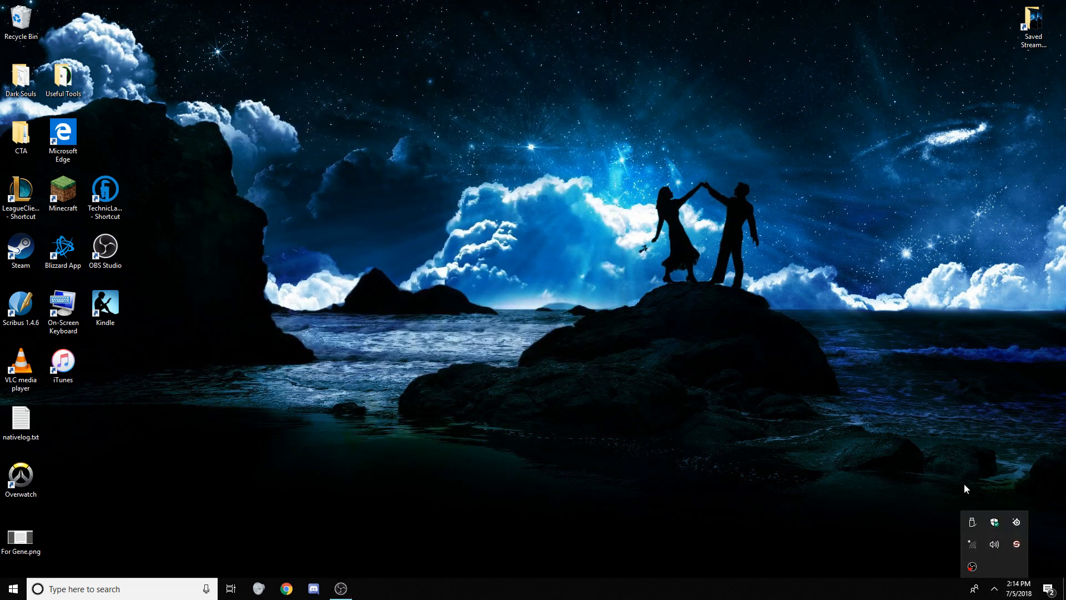
pyautogui.click(972, 543)
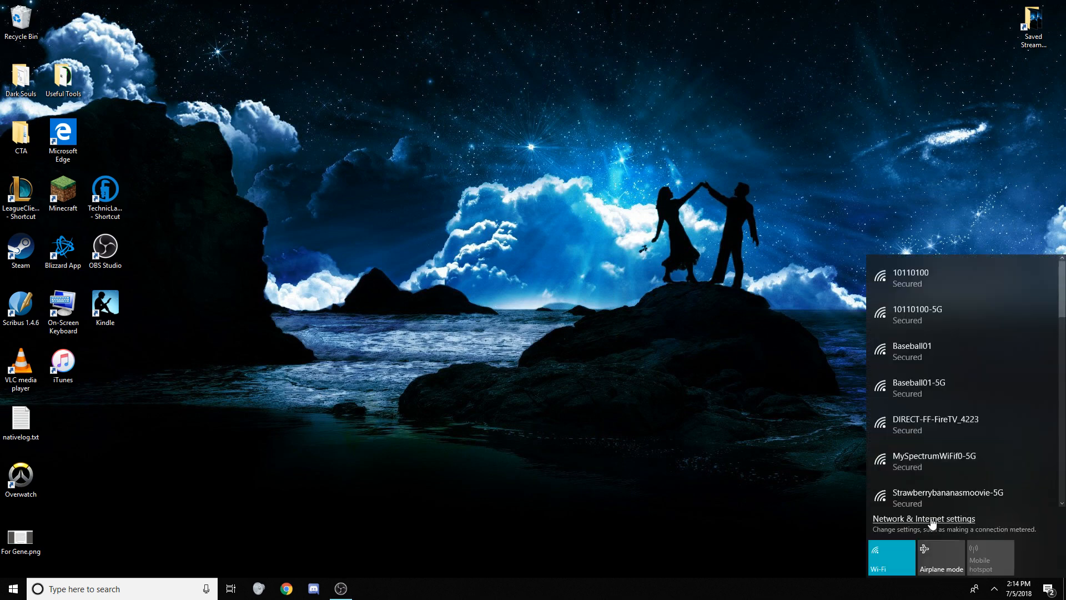
pyautogui.click(918, 313)
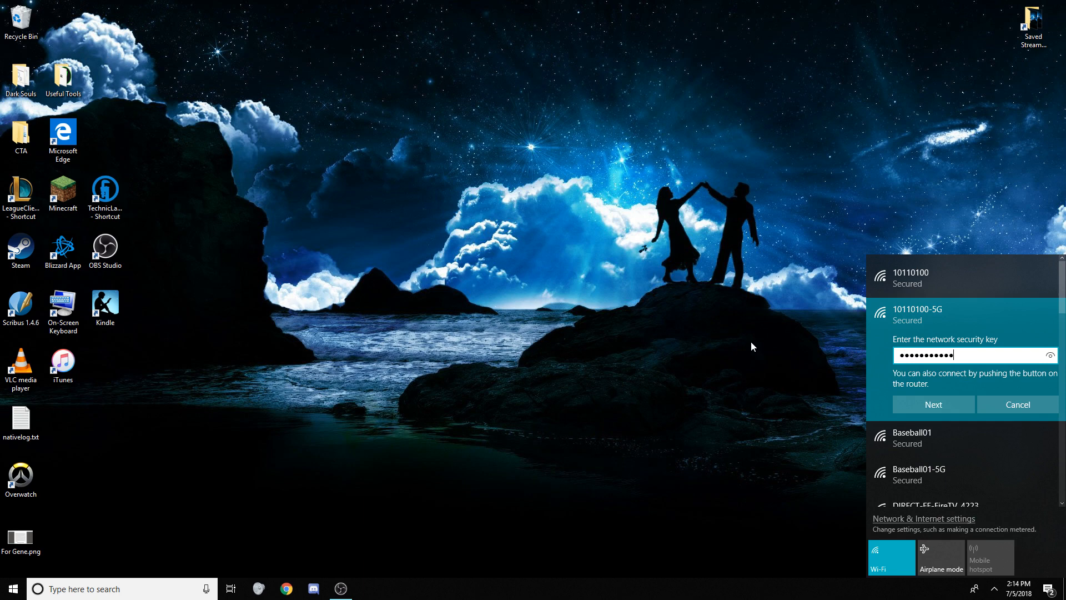
pyautogui.click(933, 404)
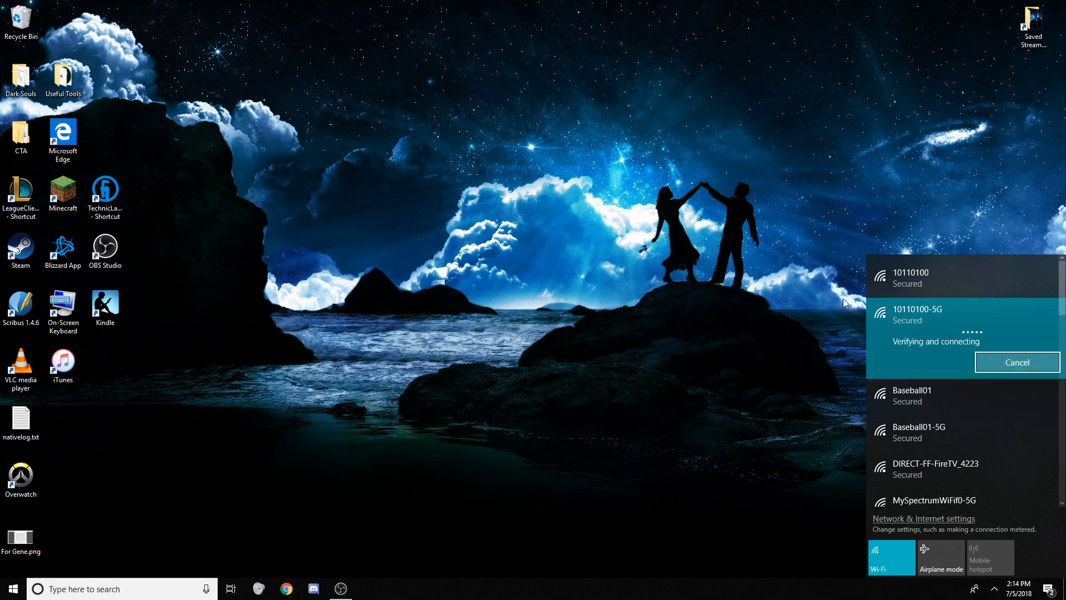
pyautogui.moveTo(697, 324)
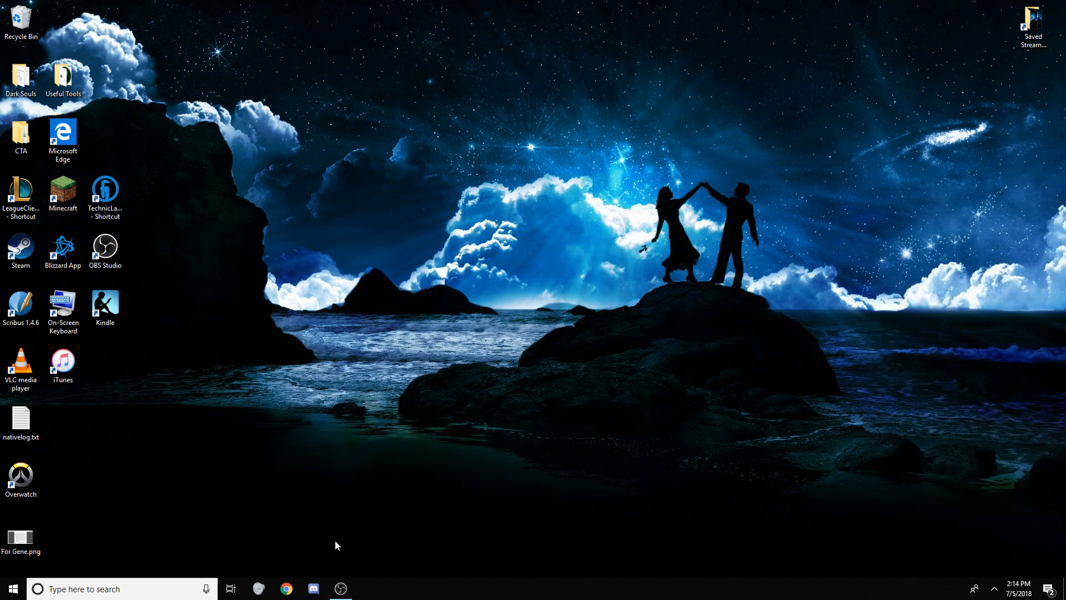
pyautogui.click(285, 588)
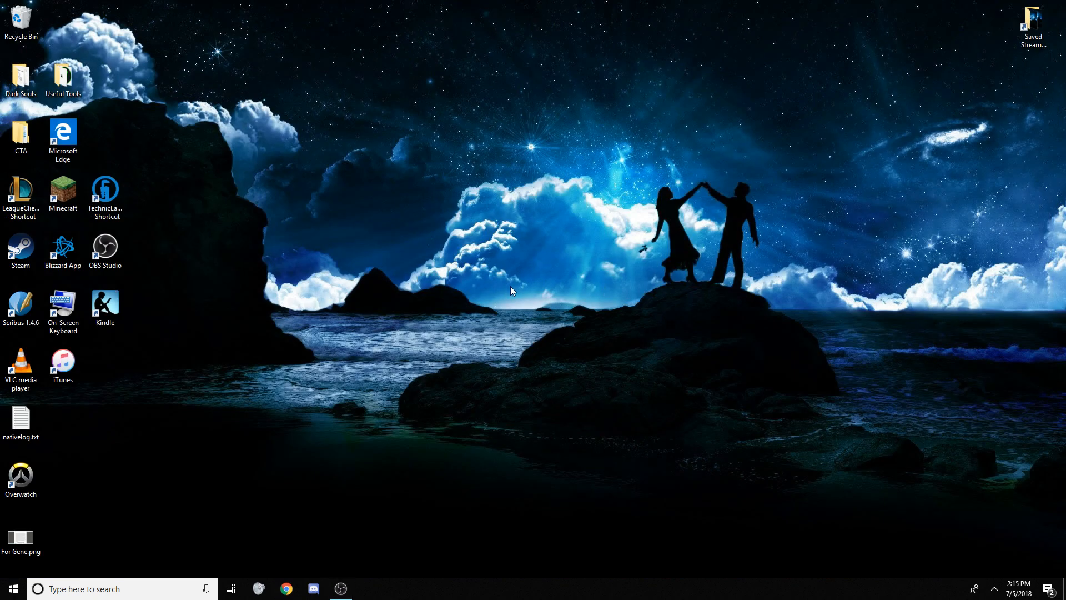
pyautogui.moveTo(480, 319)
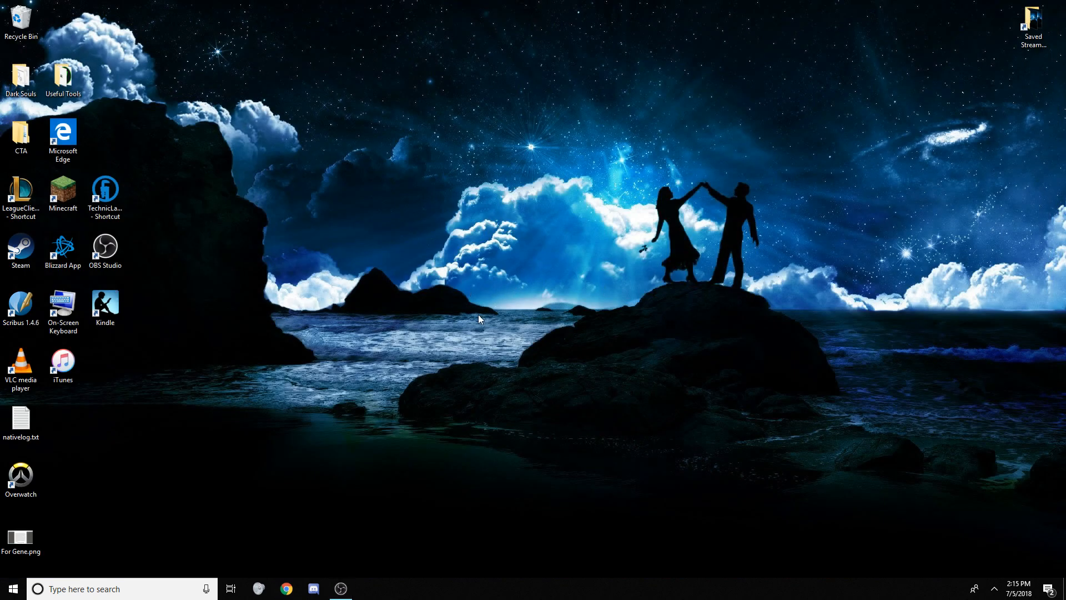
pyautogui.moveTo(556, 354)
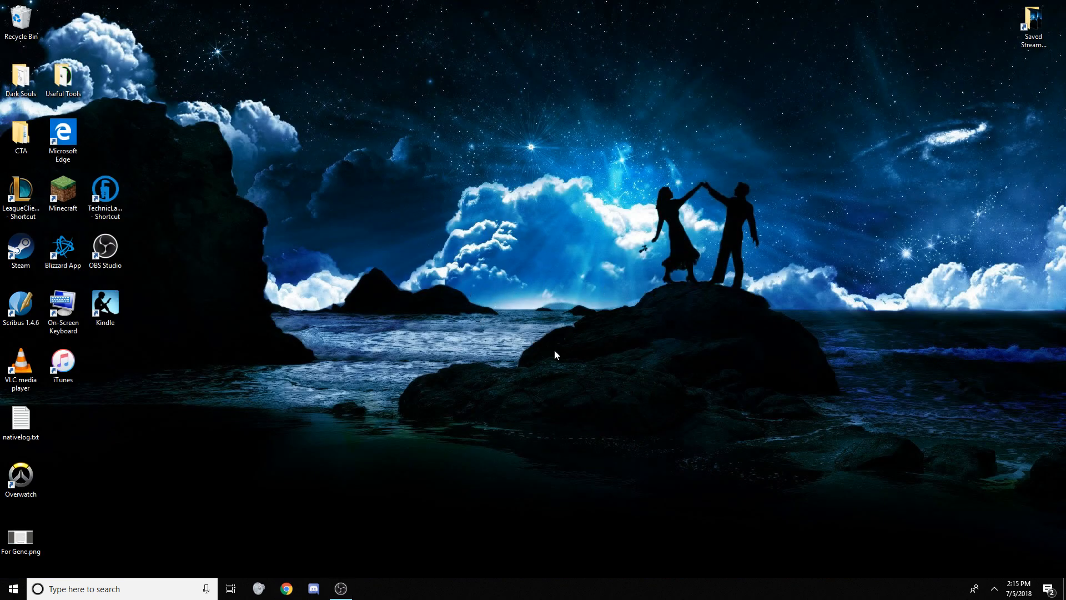
pyautogui.moveTo(473, 444)
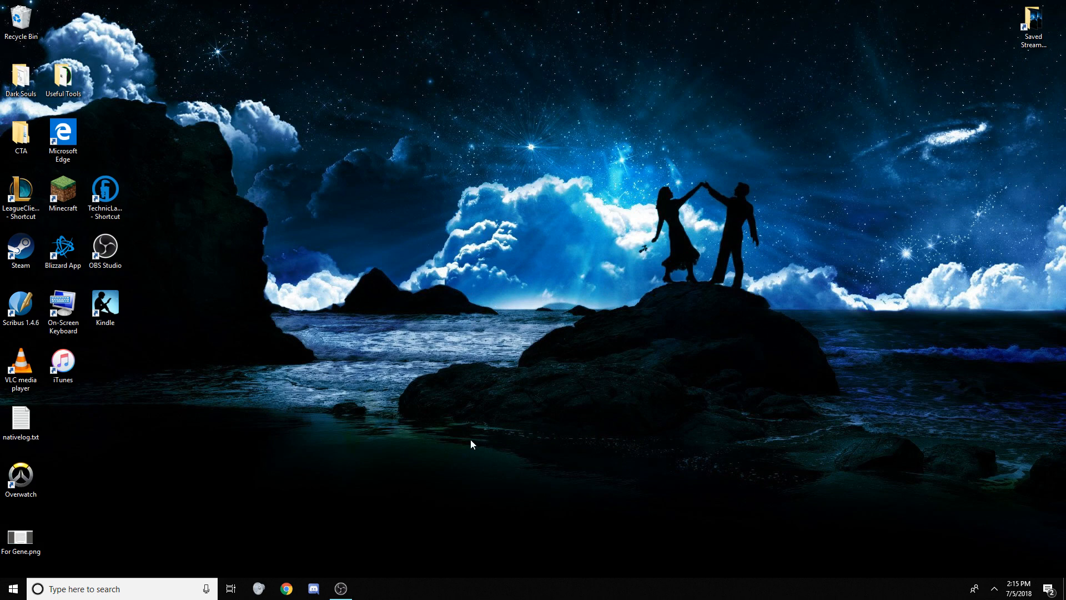
pyautogui.moveTo(470, 447)
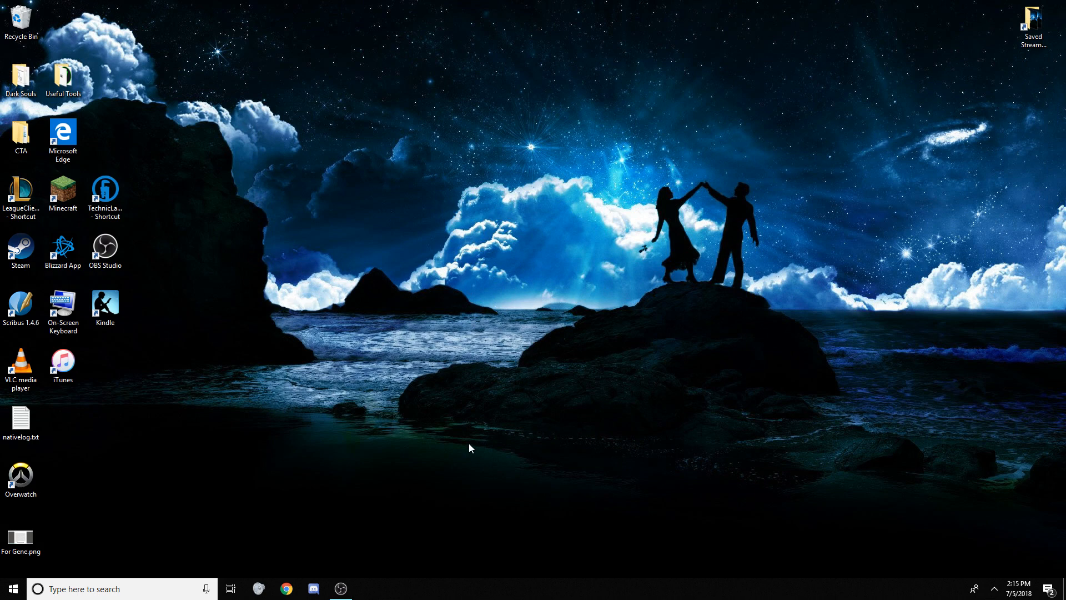